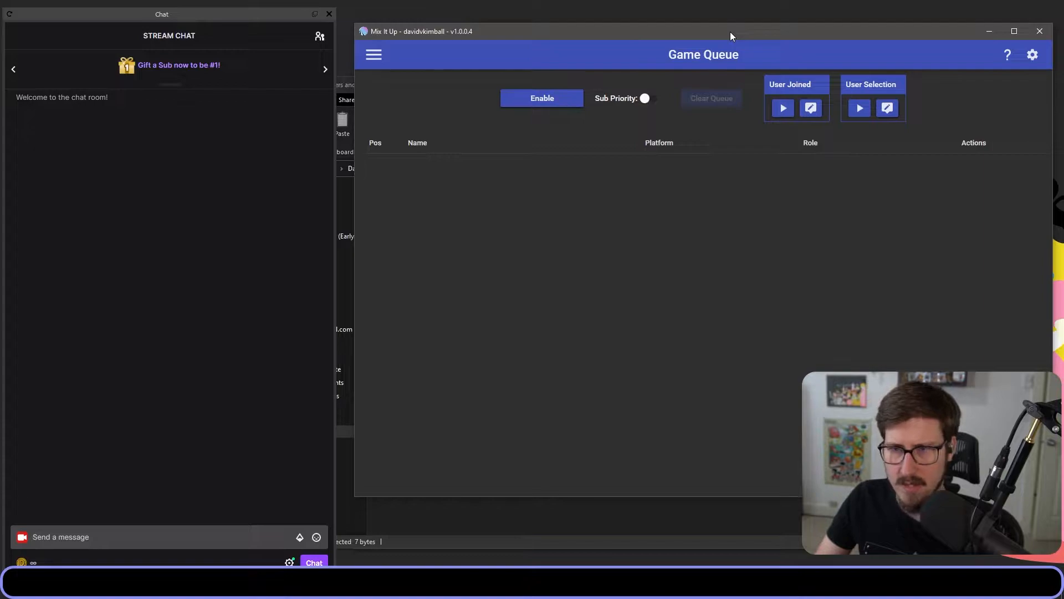
Enable the game queue from the Game Queue page so viewers can join
{"action": "left_click_drag", "start_coordinate": [732, 31], "coordinate": [714, 34]}
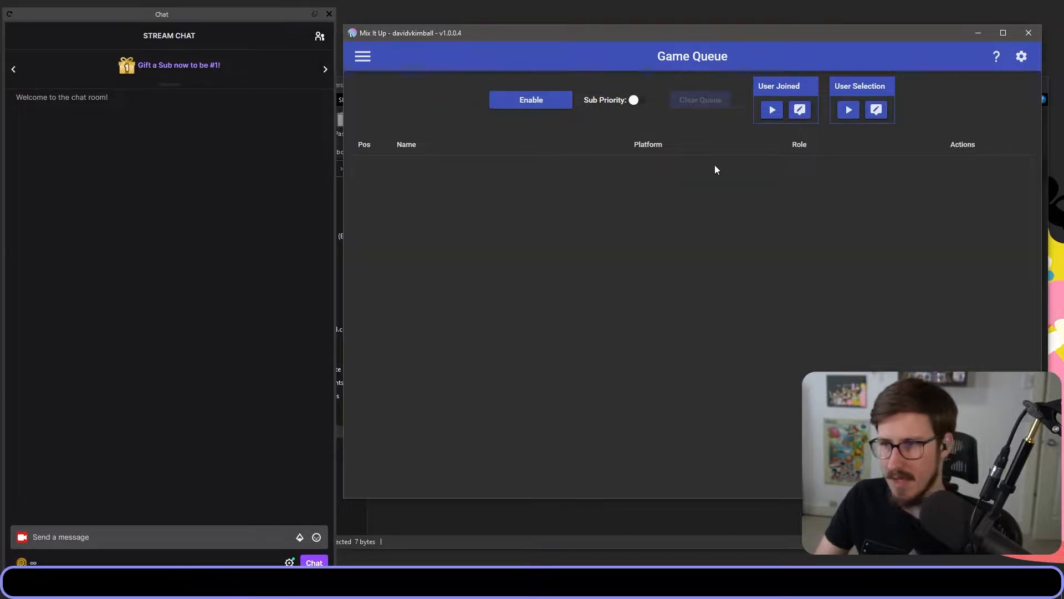
{"action": "left_click", "coordinate": [362, 56]}
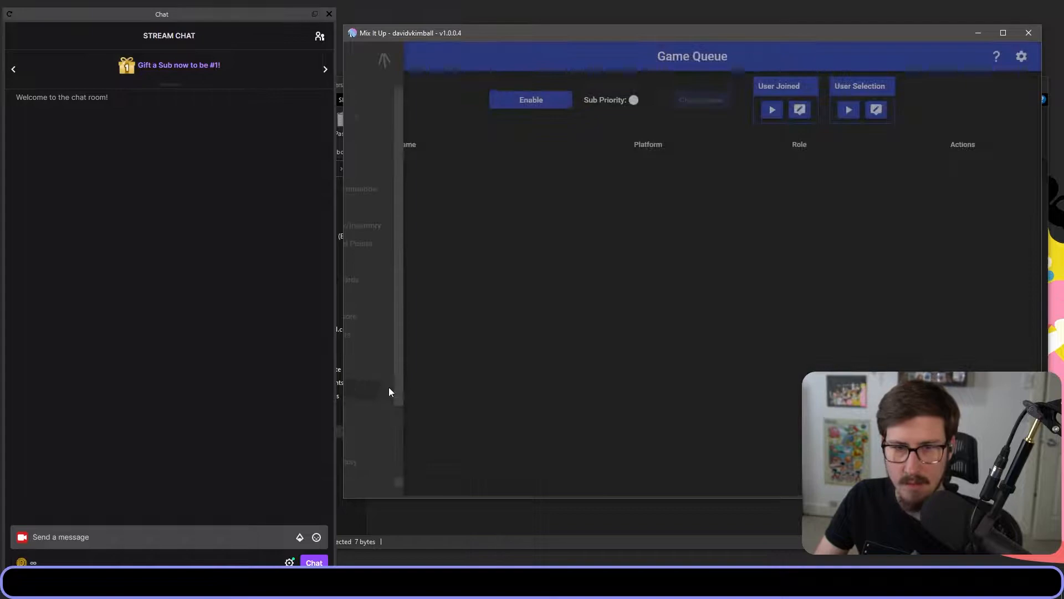
{"action": "left_click", "coordinate": [530, 100]}
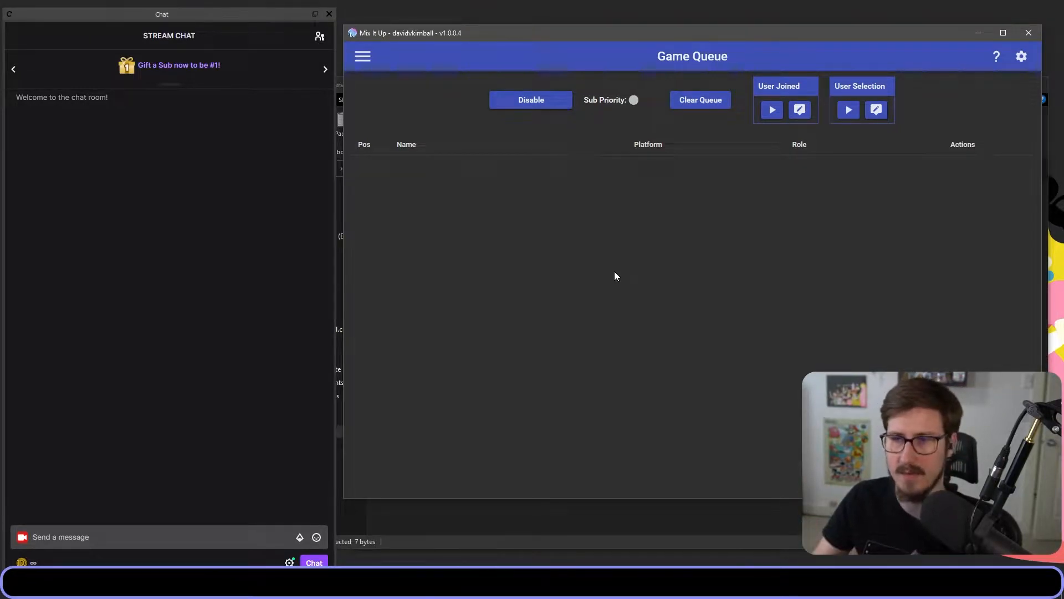
{"action": "mouse_move", "coordinate": [626, 293]}
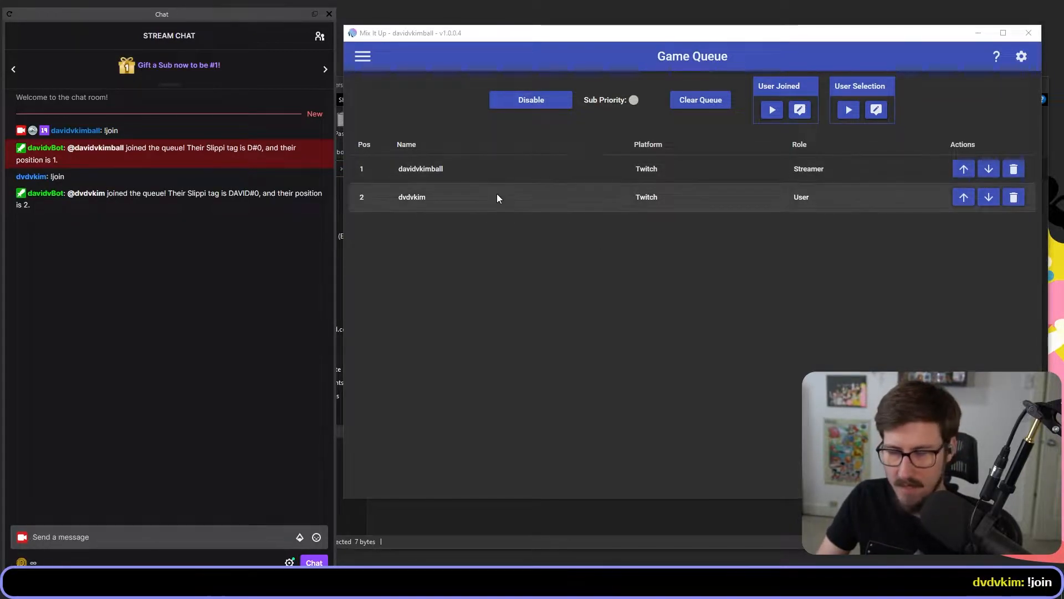
Move the second queued player up to first, then back down to second
{"action": "left_click", "coordinate": [988, 169]}
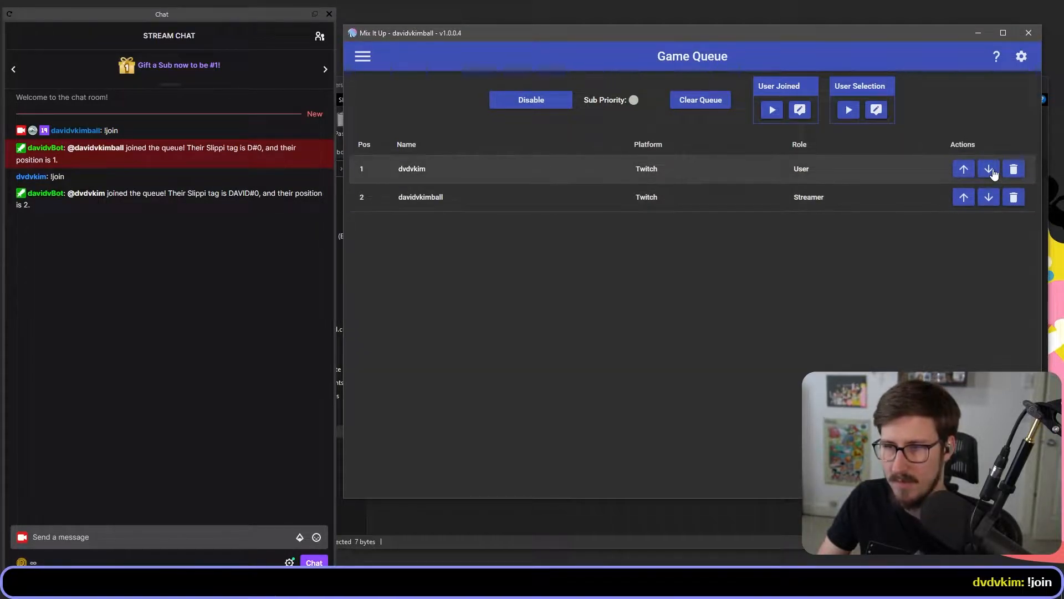
{"action": "left_click", "coordinate": [988, 168]}
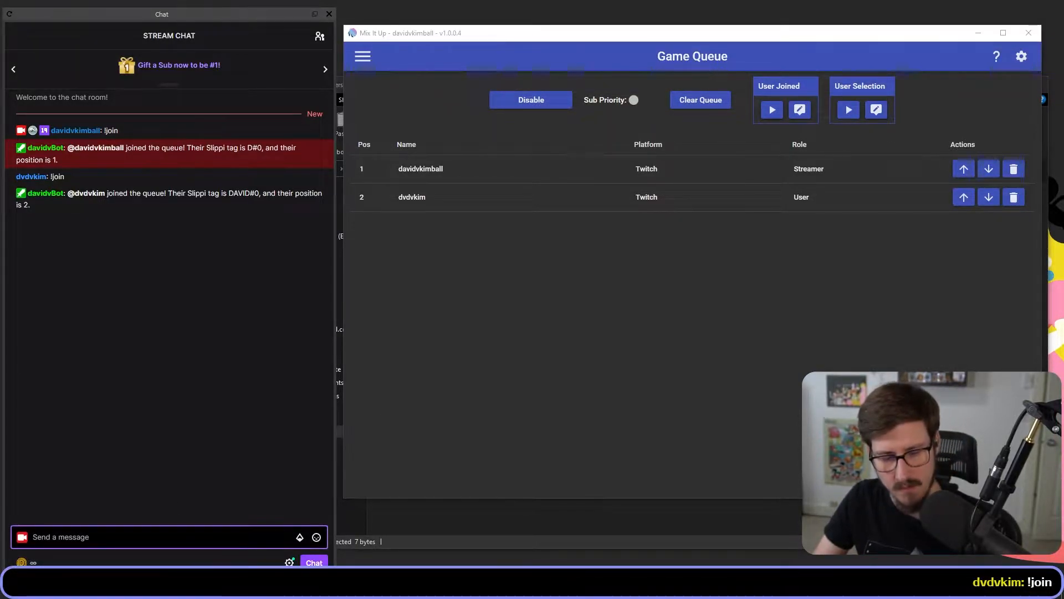
Send !qnext in chat to call up the streamer from the queue
{"action": "type", "text": "!qnext"}
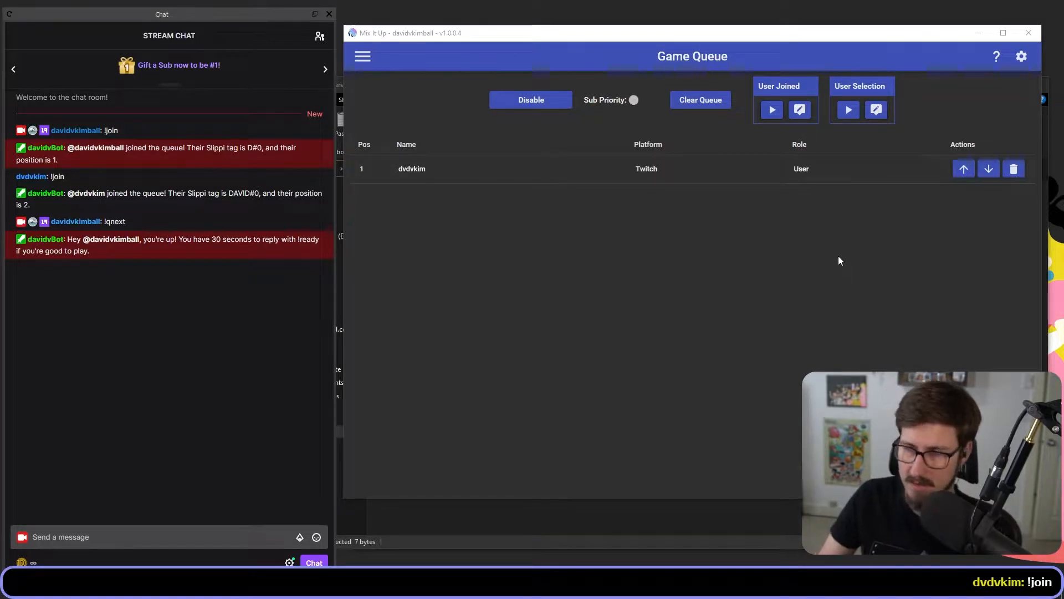
{"action": "mouse_move", "coordinate": [789, 96]}
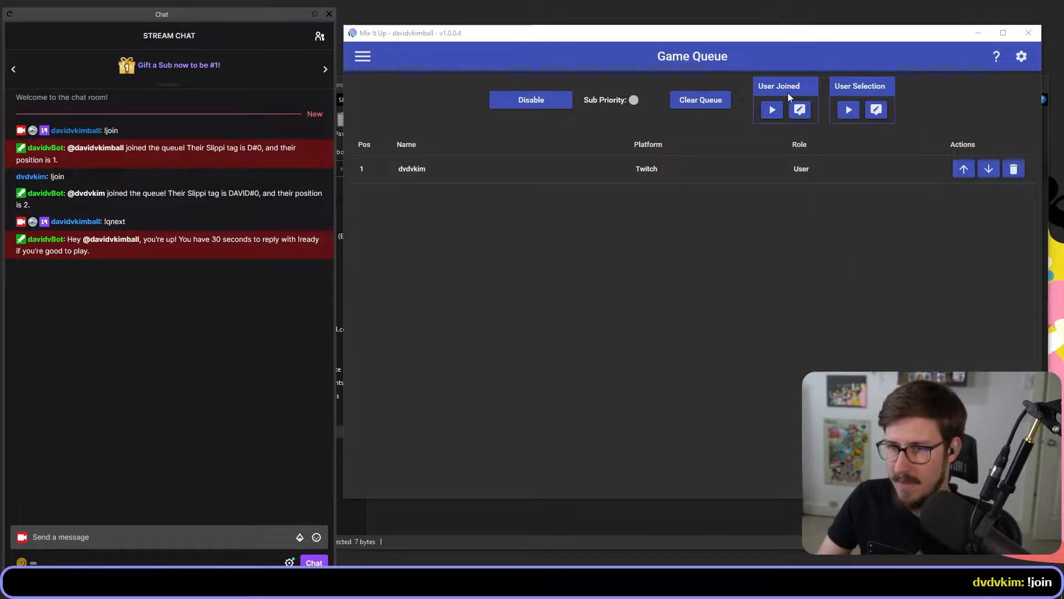
{"action": "mouse_move", "coordinate": [776, 131]}
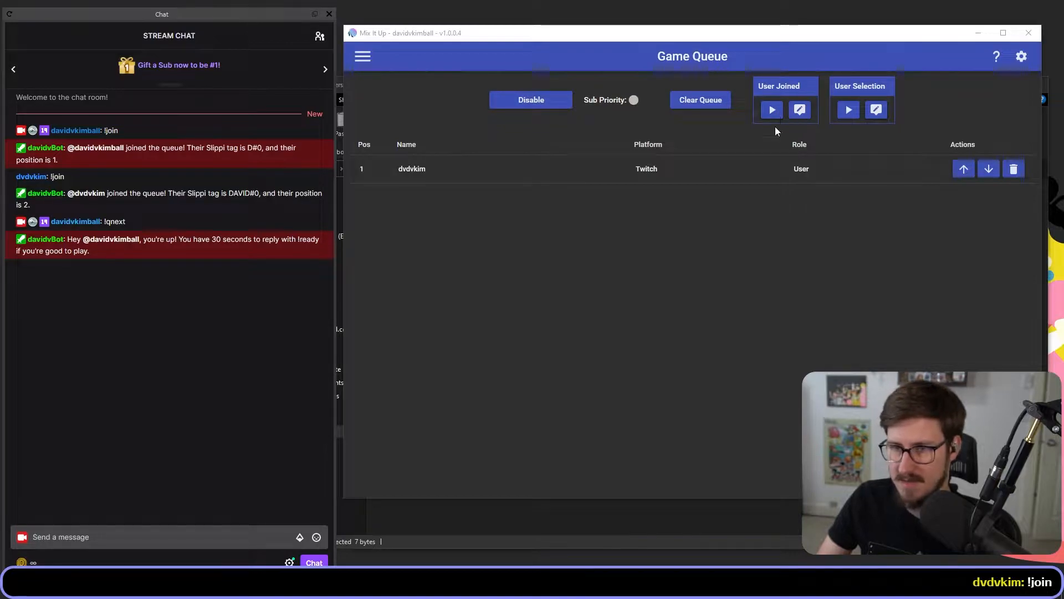
{"action": "mouse_move", "coordinate": [912, 114]}
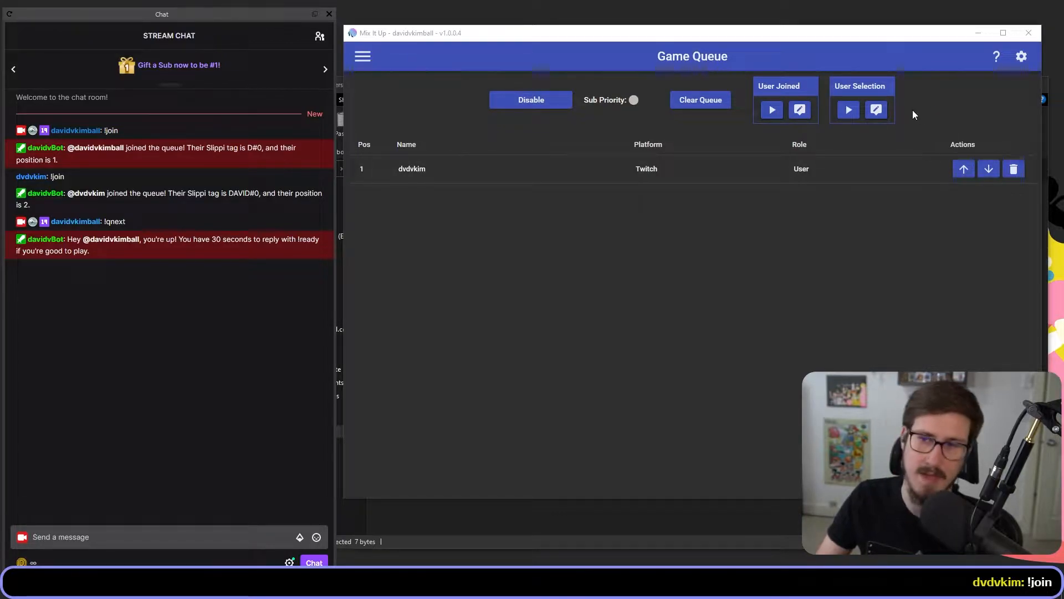
Open the User Selection command and highlight the ready instruction in its chat message
{"action": "left_click", "coordinate": [876, 110]}
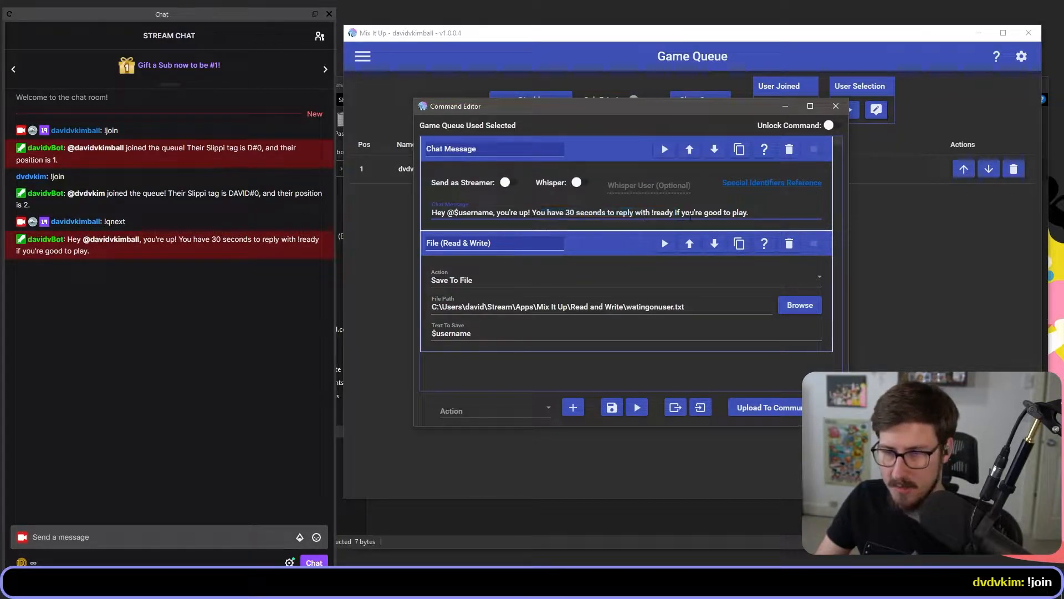
{"action": "left_click_drag", "start_coordinate": [650, 212], "coordinate": [746, 212]}
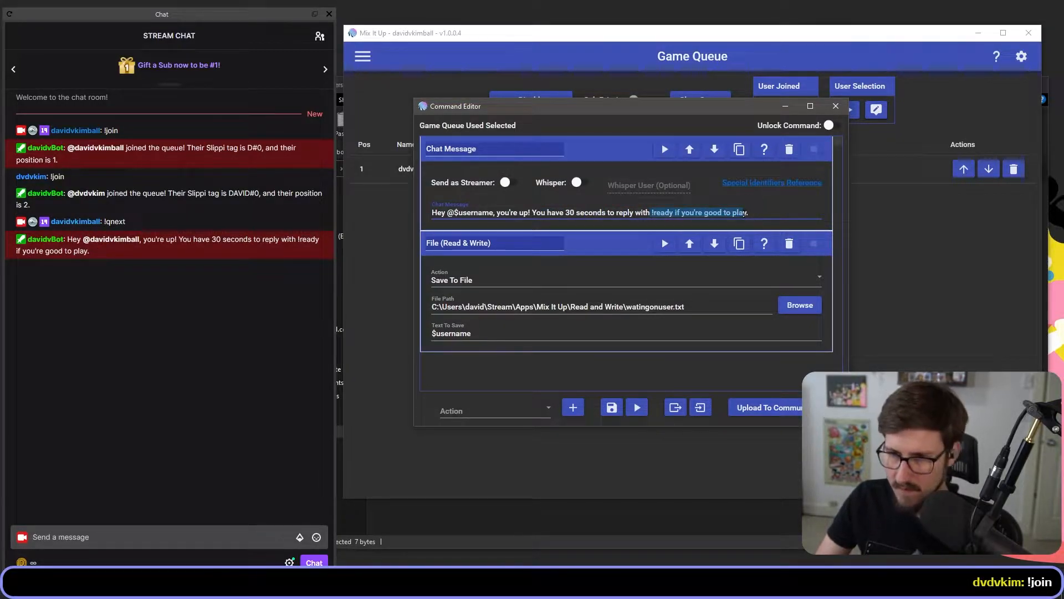
{"action": "left_click_drag", "start_coordinate": [476, 106], "coordinate": [428, 95]}
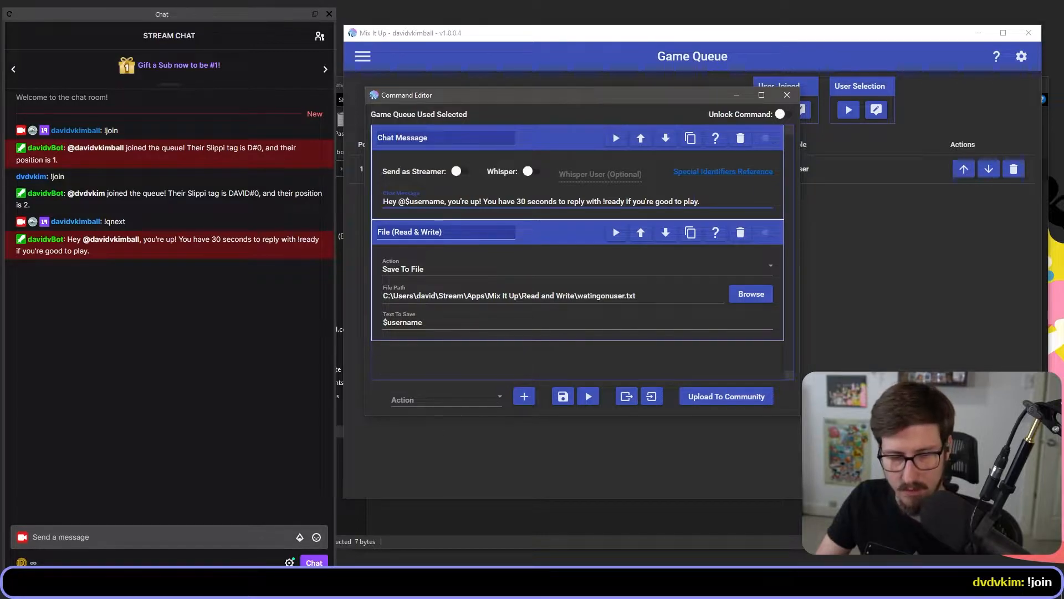
{"action": "left_click", "coordinate": [750, 293]}
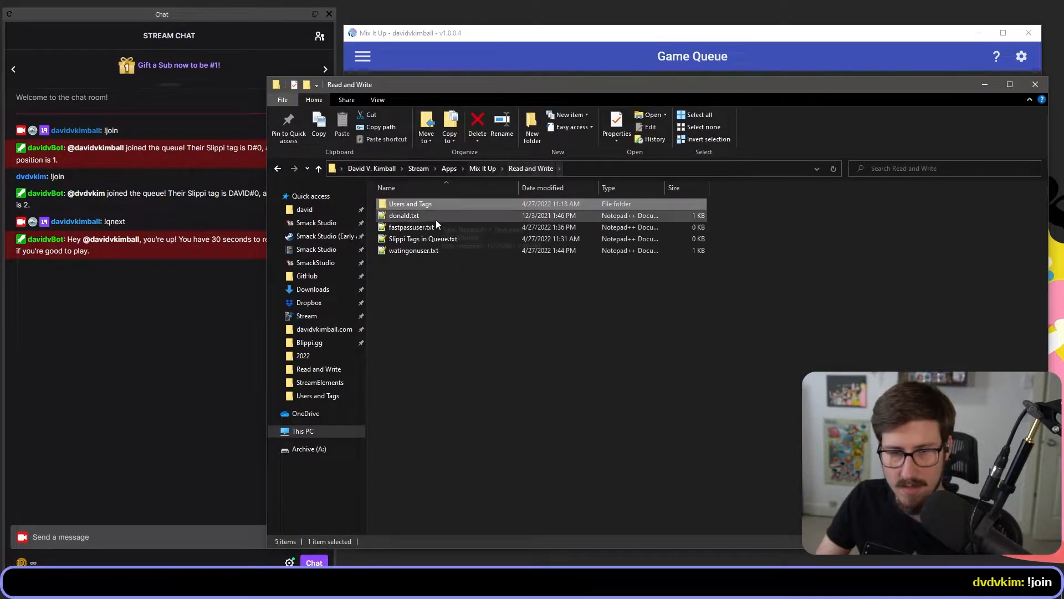
{"action": "double_click", "coordinate": [414, 250]}
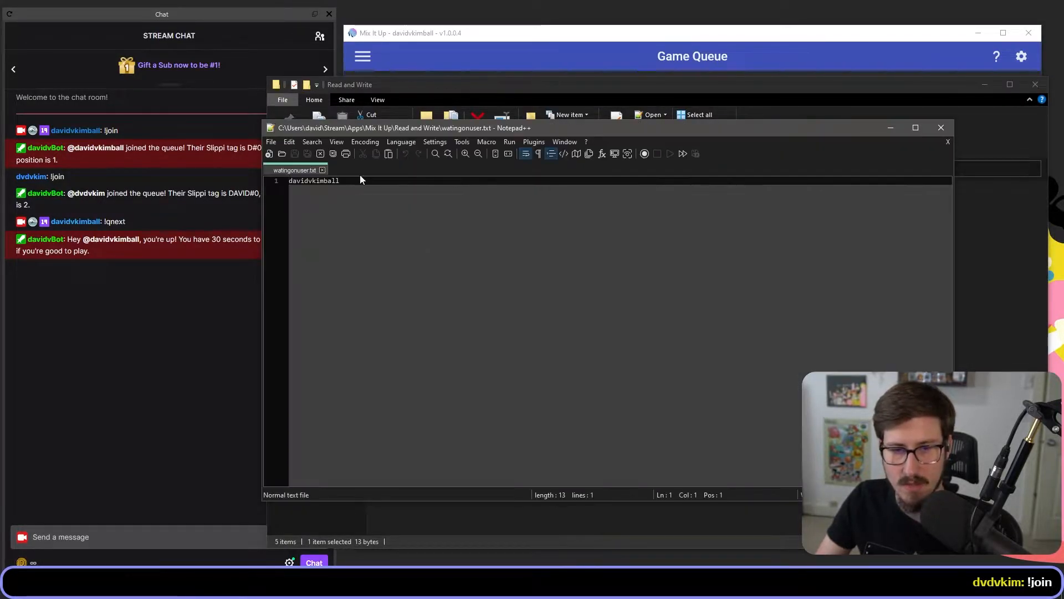
{"action": "left_click", "coordinate": [941, 127]}
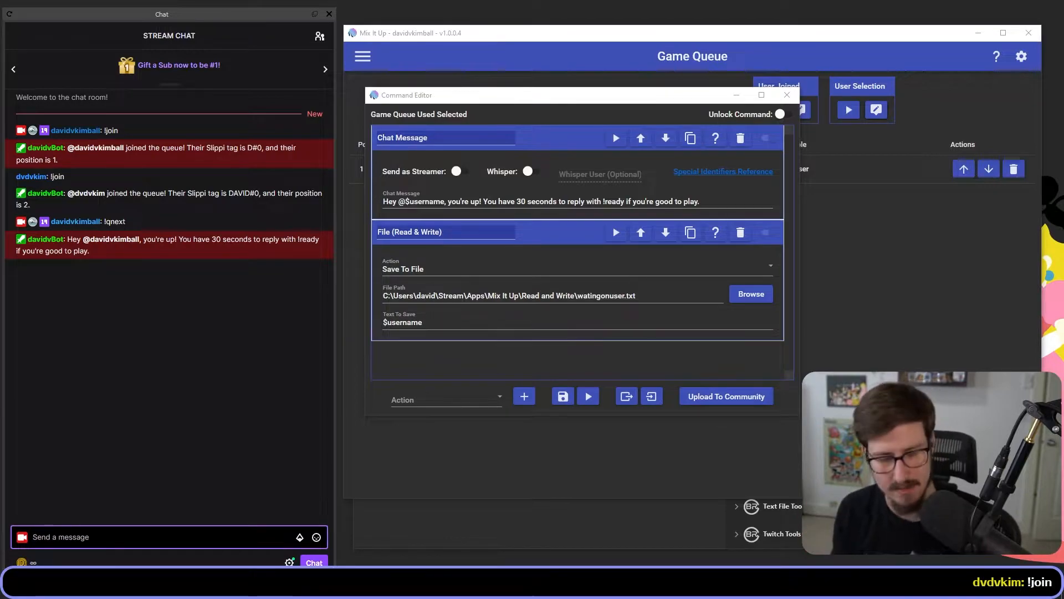
Send !waiting and !ready in chat to get the bot's tag replies, then close the editor
{"action": "type", "text": "!wait"}
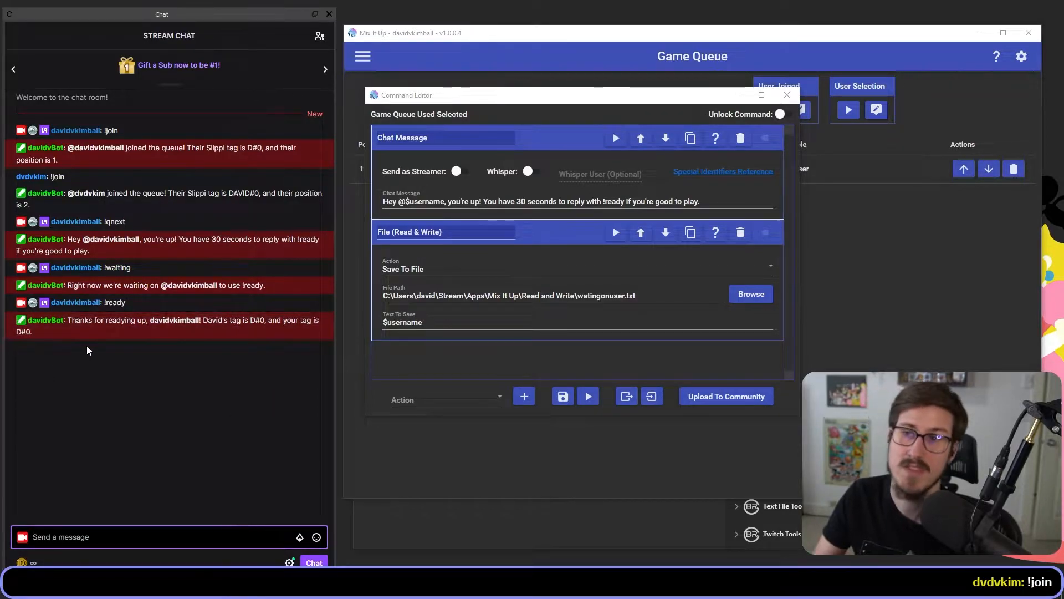
{"action": "mouse_move", "coordinate": [115, 340]}
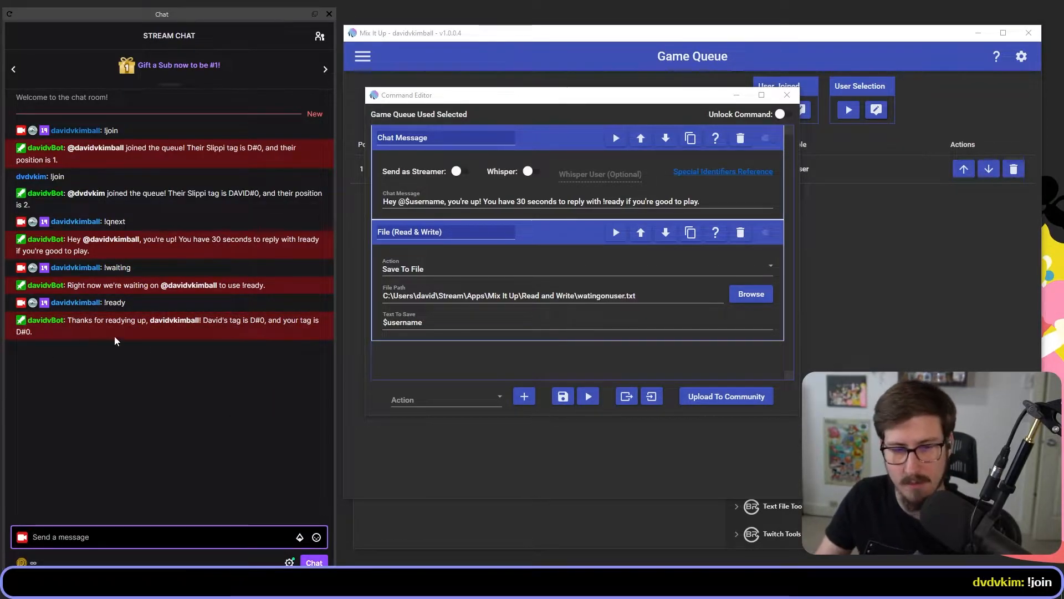
{"action": "mouse_move", "coordinate": [183, 413]}
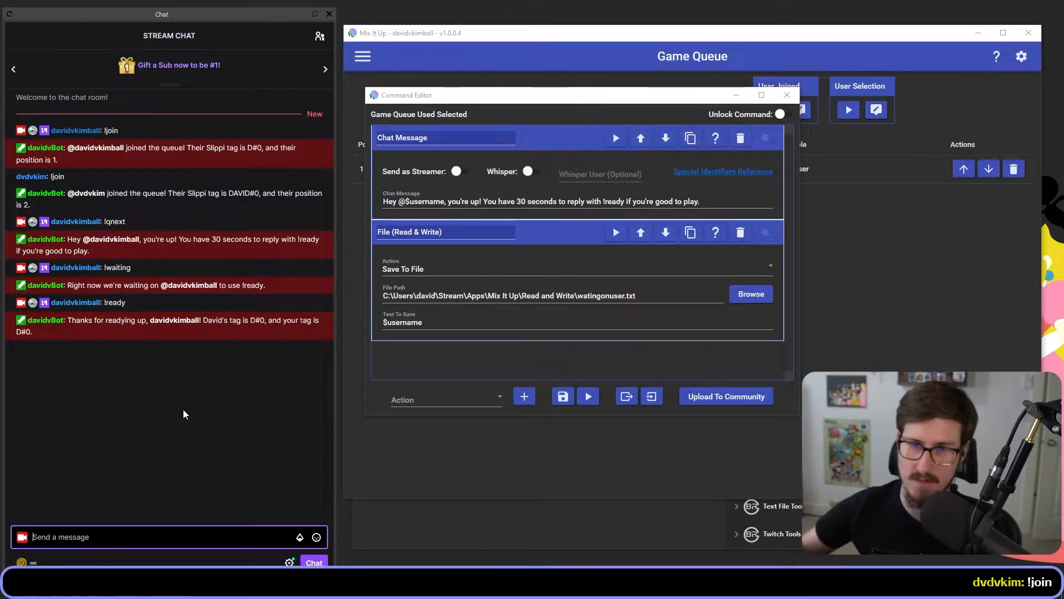
{"action": "mouse_move", "coordinate": [242, 355]}
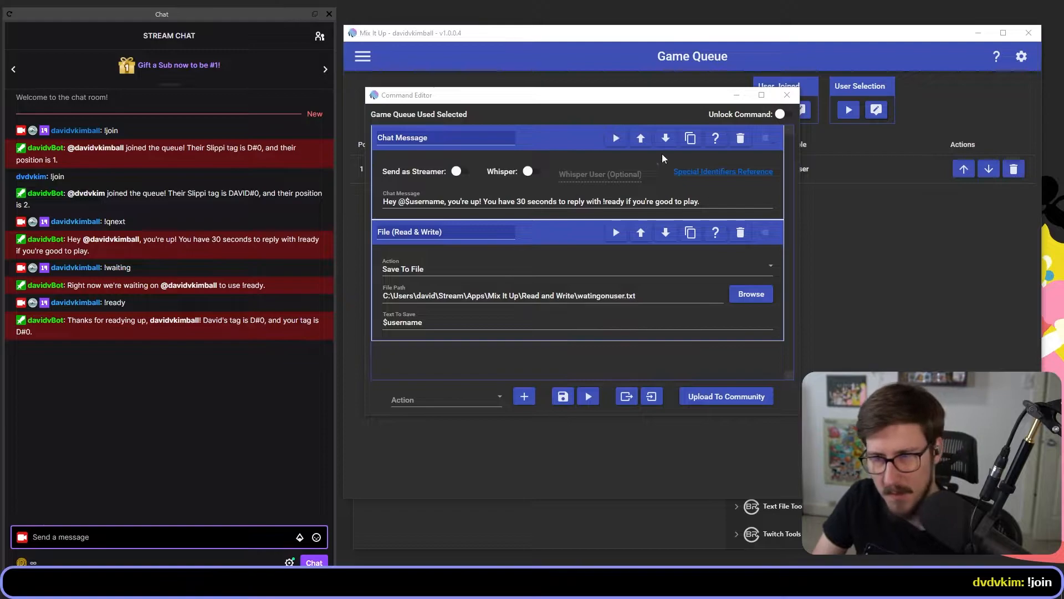
{"action": "left_click", "coordinate": [787, 95]}
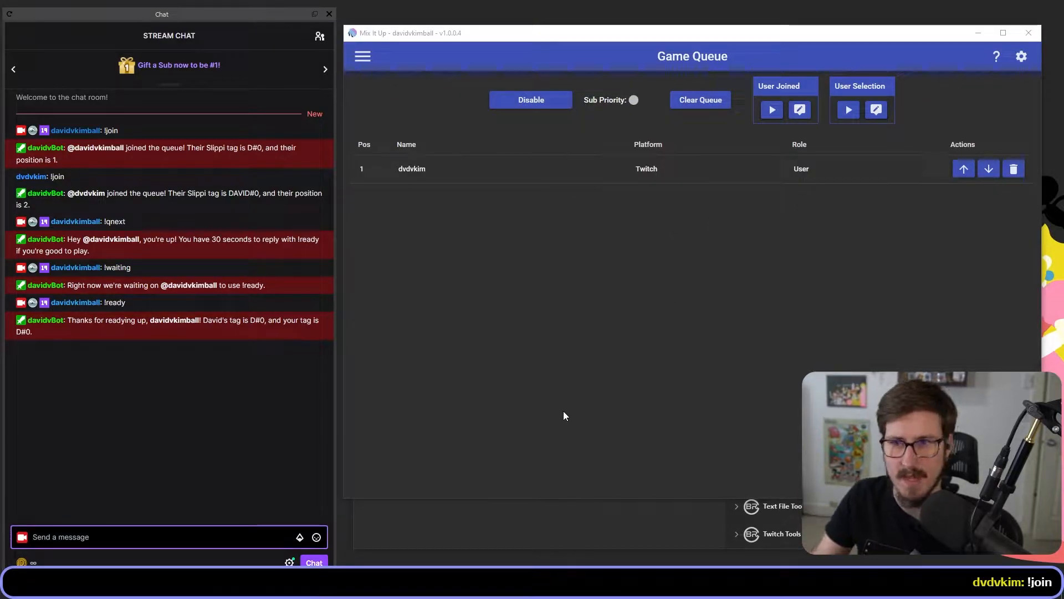
{"action": "left_click", "coordinate": [361, 57]}
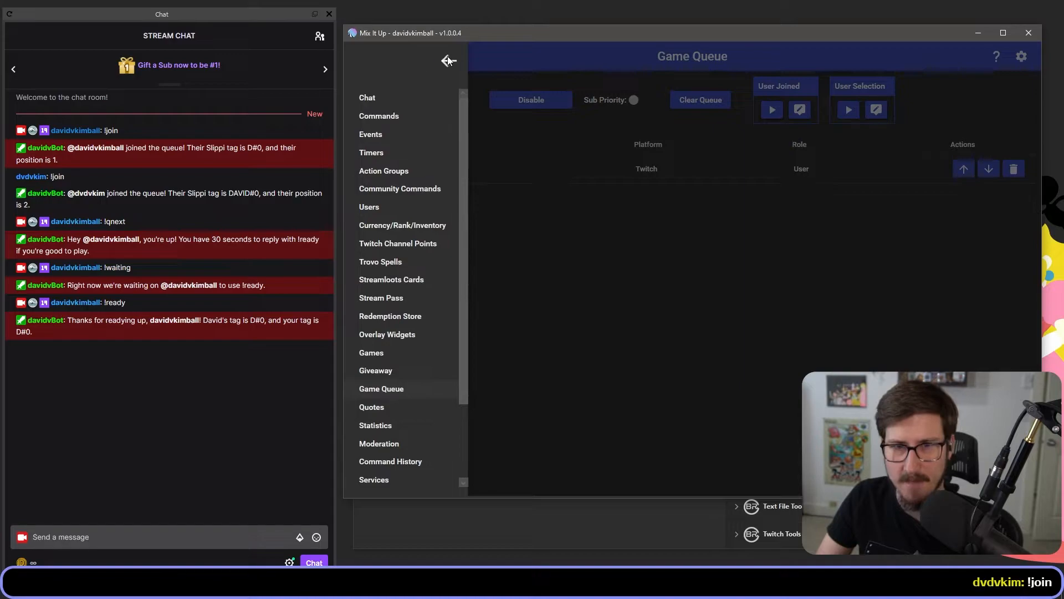
{"action": "left_click", "coordinate": [446, 60]}
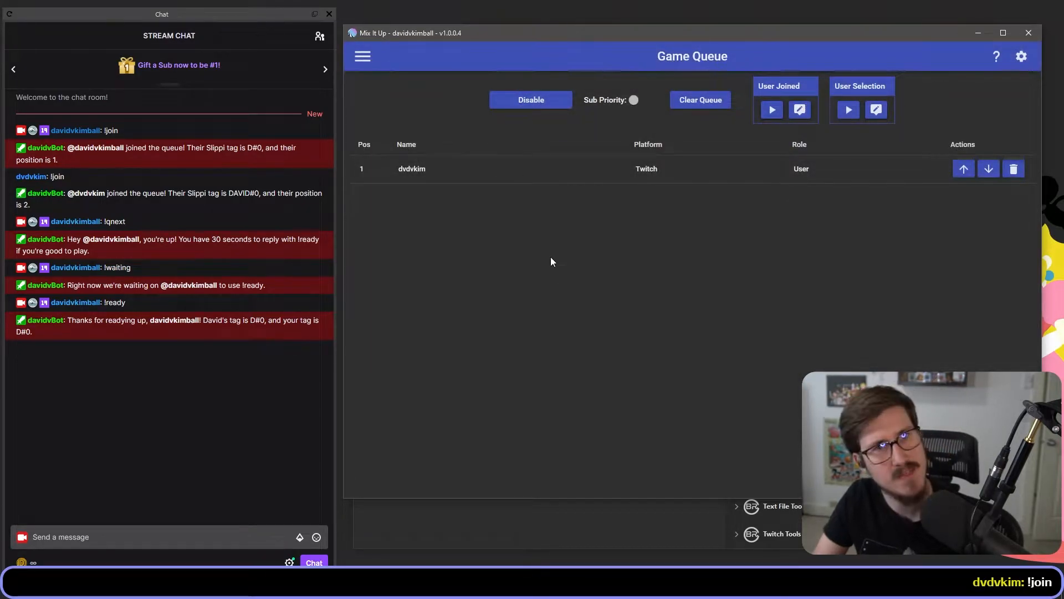
{"action": "left_click", "coordinate": [362, 57]}
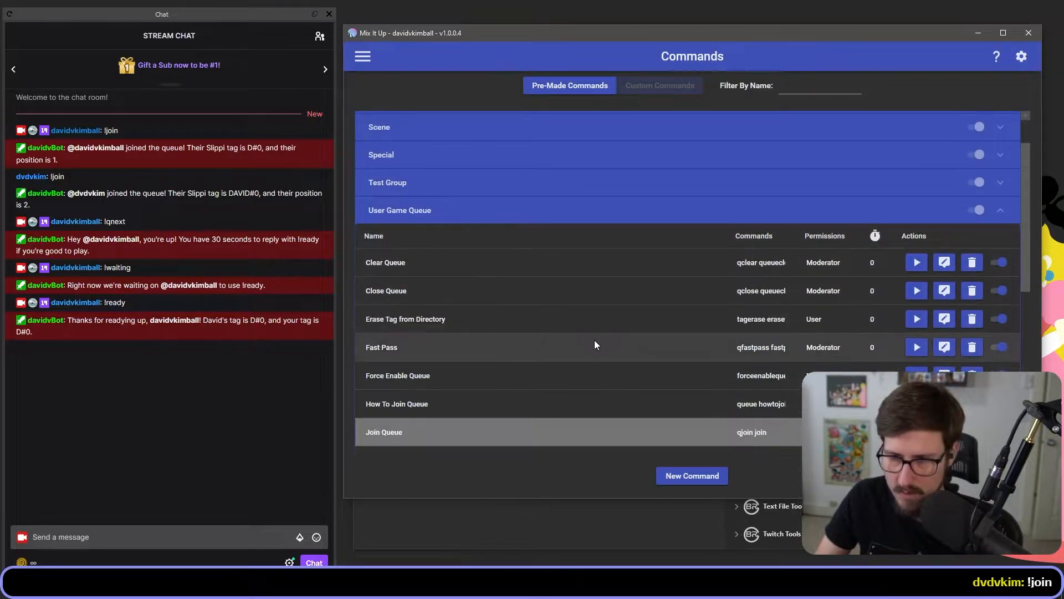
{"action": "scroll", "scroll_direction": "down", "scroll_amount": 3}
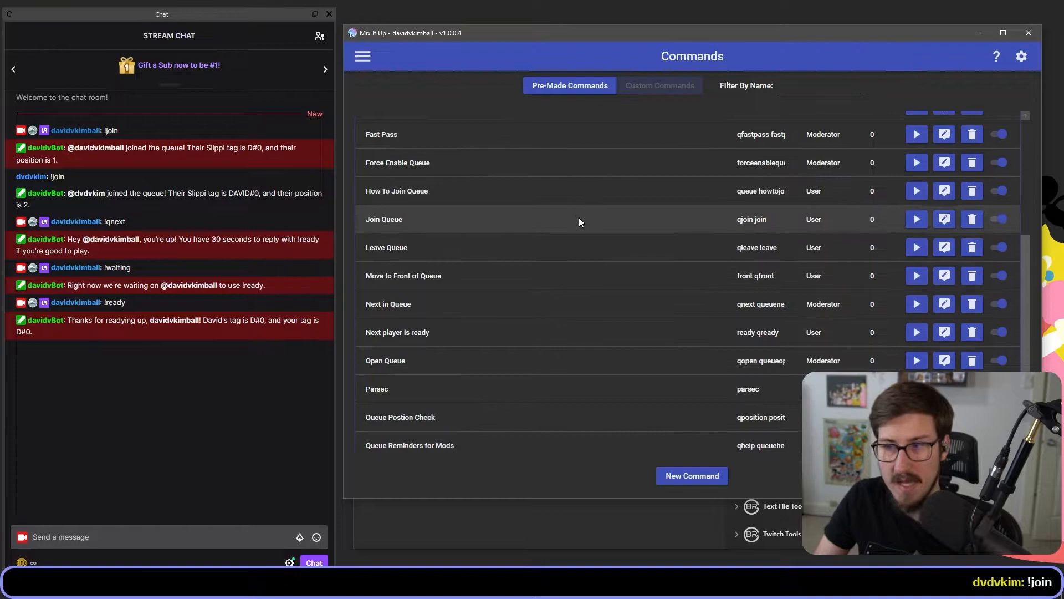
{"action": "scroll", "scroll_direction": "down", "scroll_amount": 3}
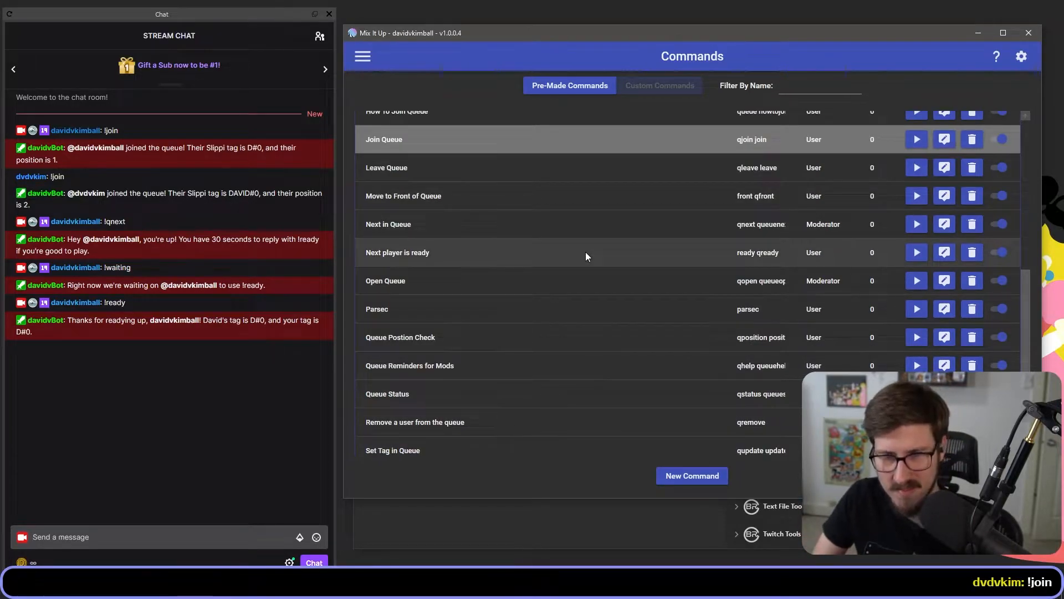
{"action": "scroll", "scroll_direction": "down", "scroll_amount": 3}
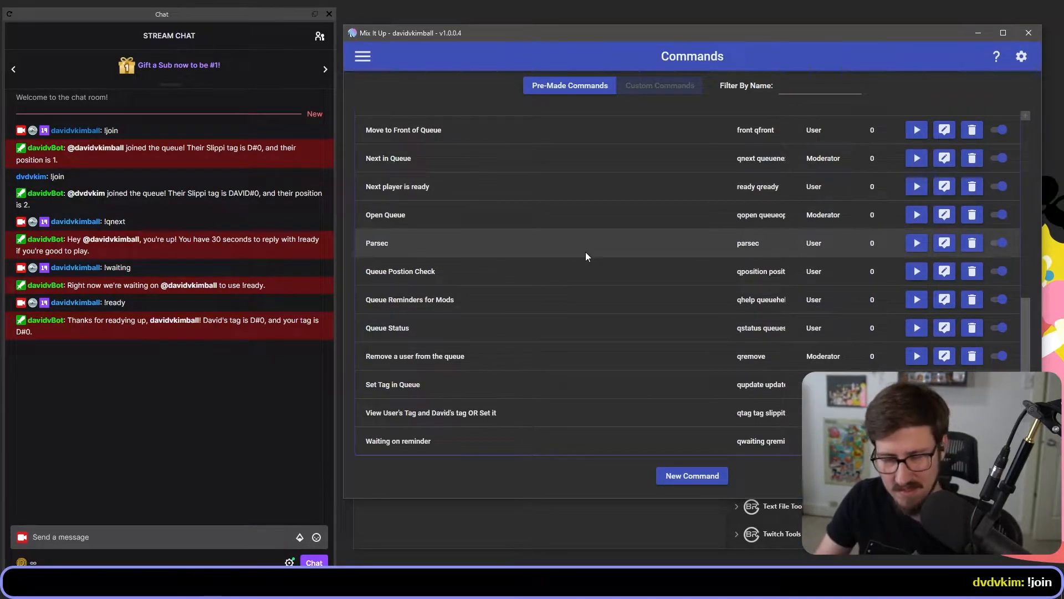
{"action": "scroll", "scroll_direction": "up", "scroll_amount": 3}
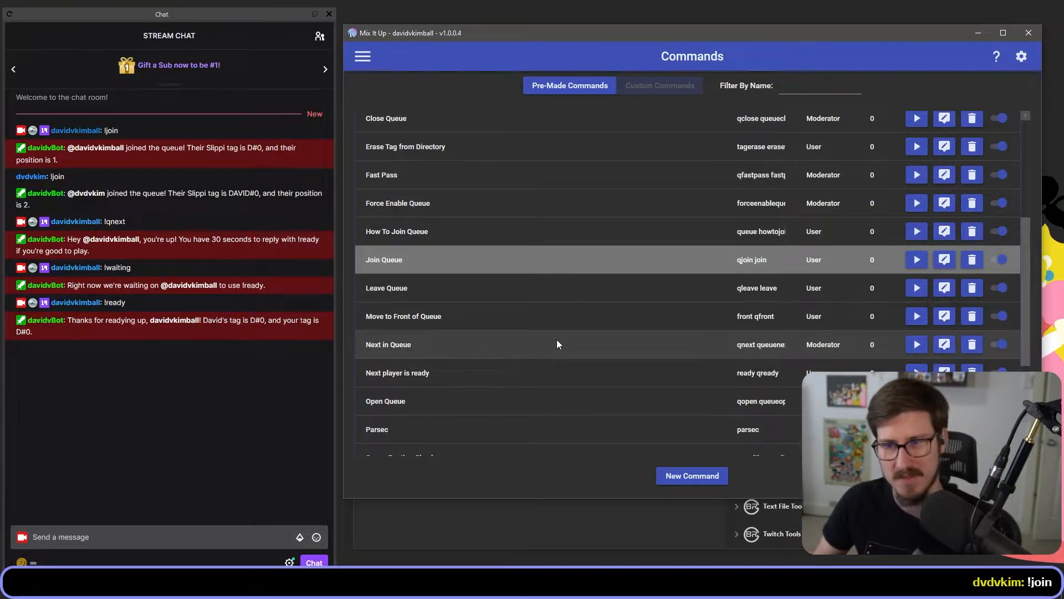
{"action": "mouse_move", "coordinate": [587, 341]}
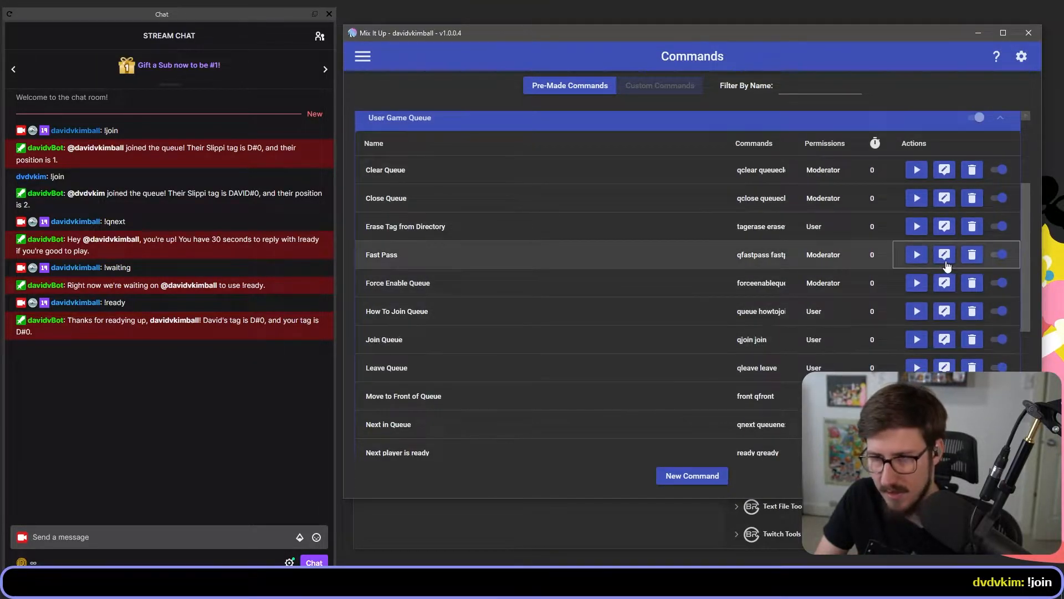
Open the Fast Pass command and expand its 'If there is one argument' clause
{"action": "left_click", "coordinate": [943, 254]}
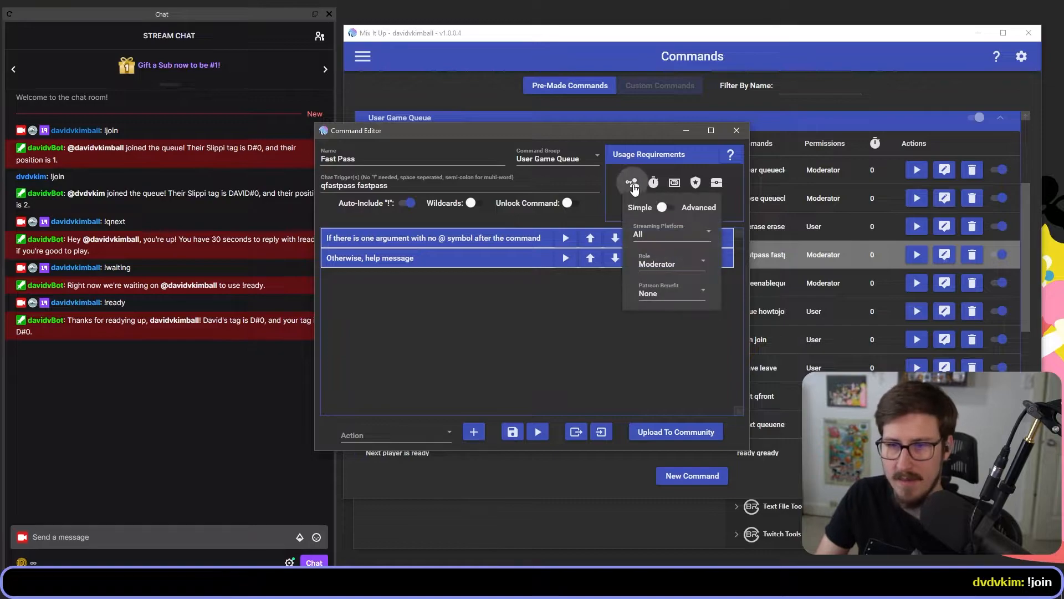
{"action": "left_click", "coordinate": [631, 182]}
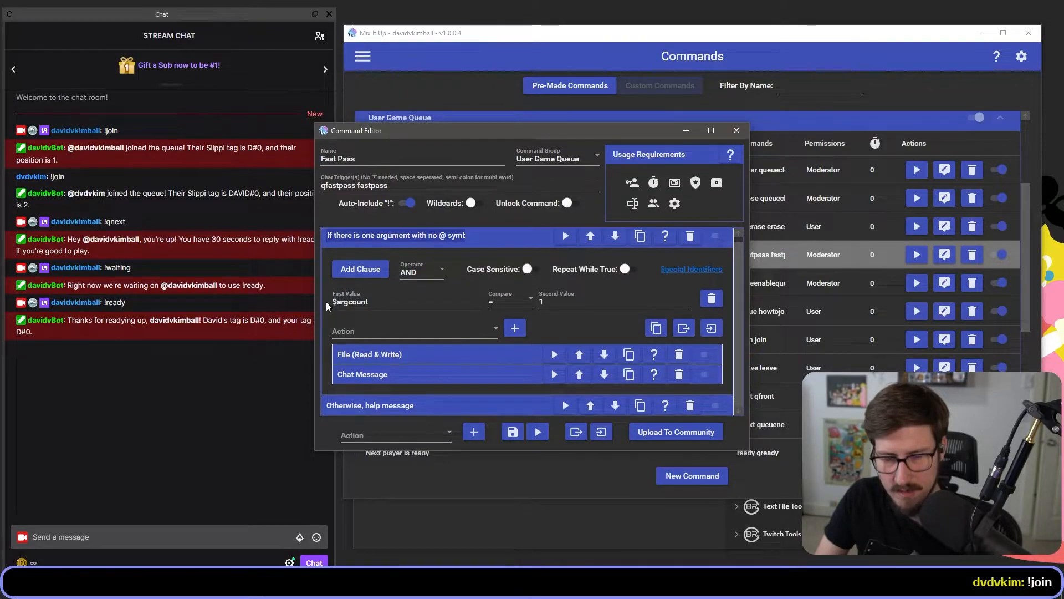
{"action": "left_click", "coordinate": [406, 302]}
{"action": "type", "text": "!fastpass"}
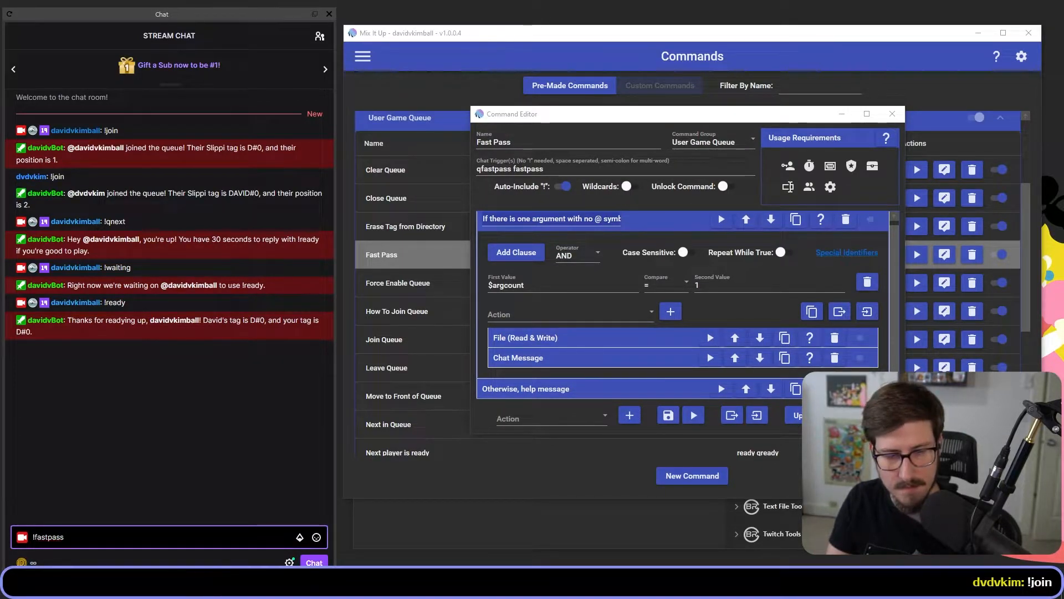
Send !fastpass in chat for the usage reply, then !fastpass with a username to grant one
{"action": "key", "text": "enter"}
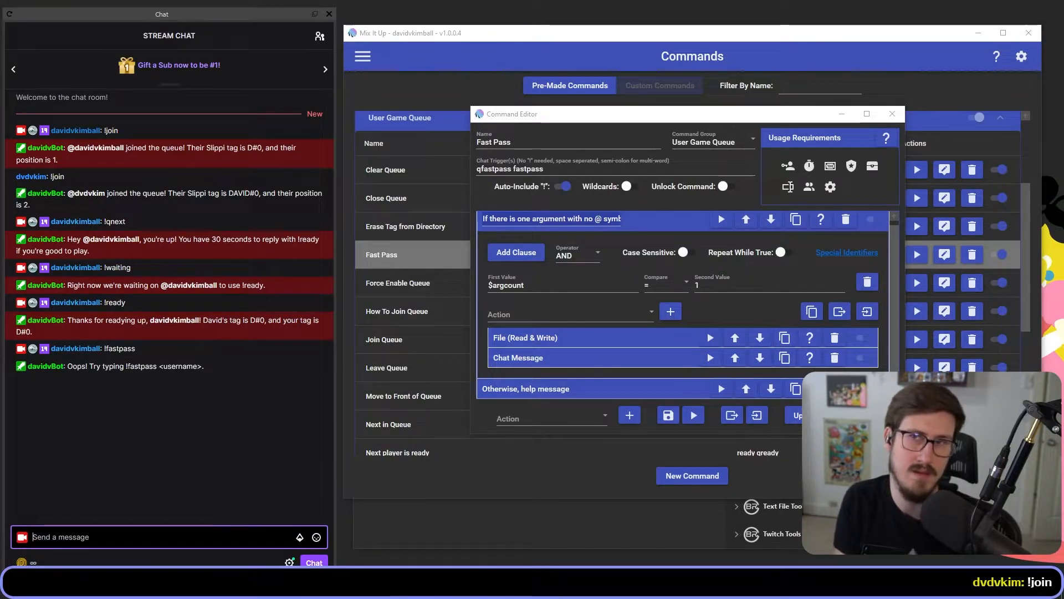
{"action": "mouse_move", "coordinate": [485, 419]}
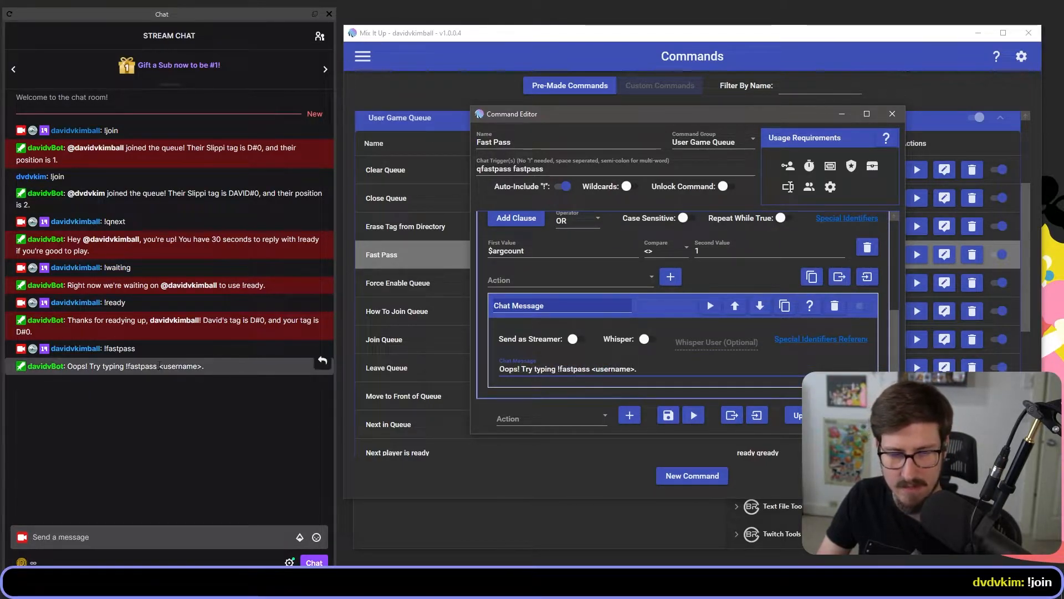
{"action": "type", "text": "!fa"}
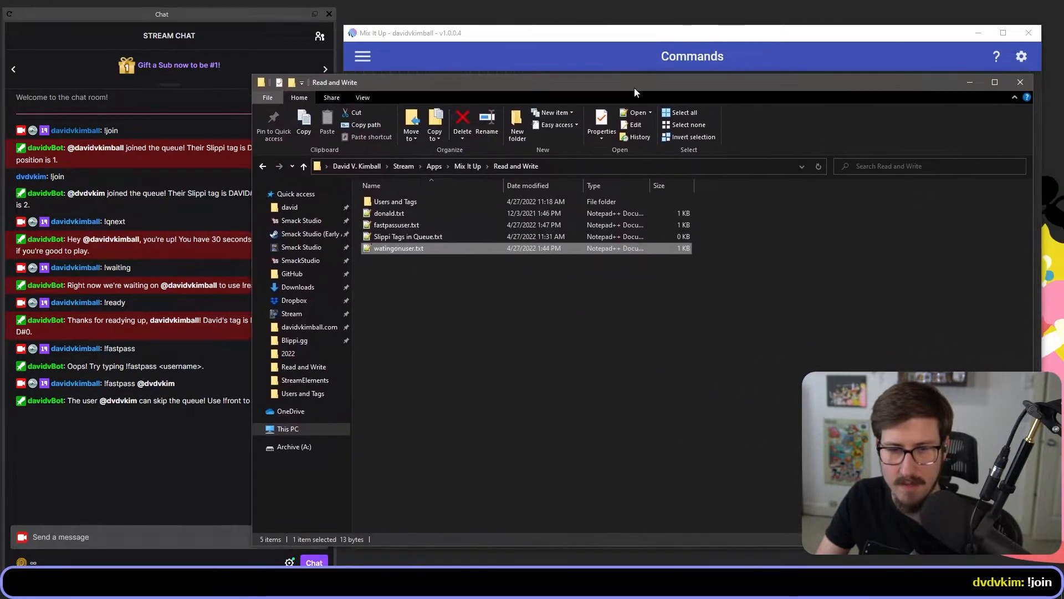
{"action": "double_click", "coordinate": [396, 225]}
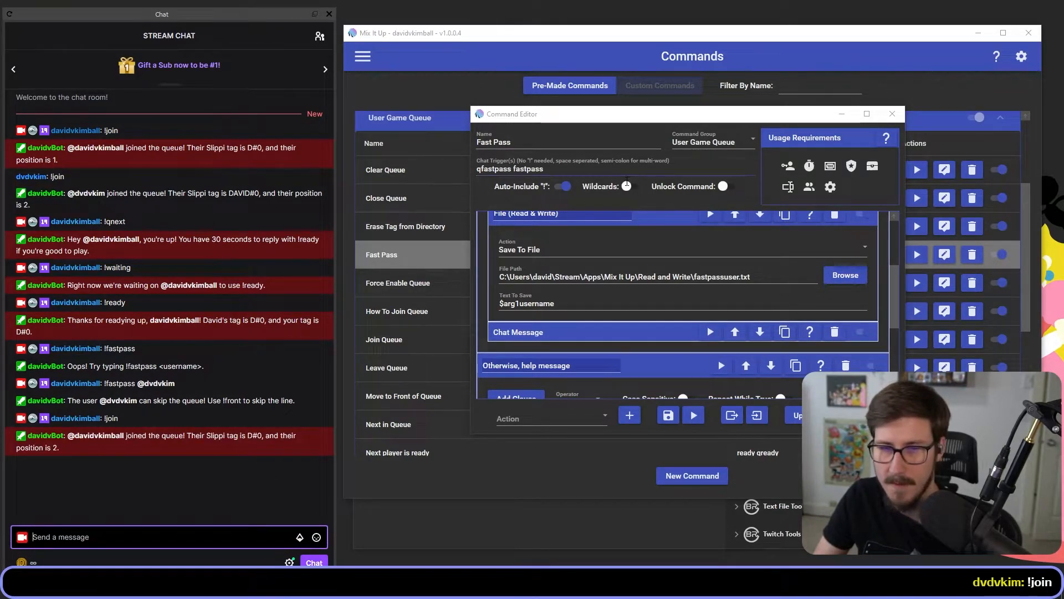
{"action": "mouse_move", "coordinate": [503, 394]}
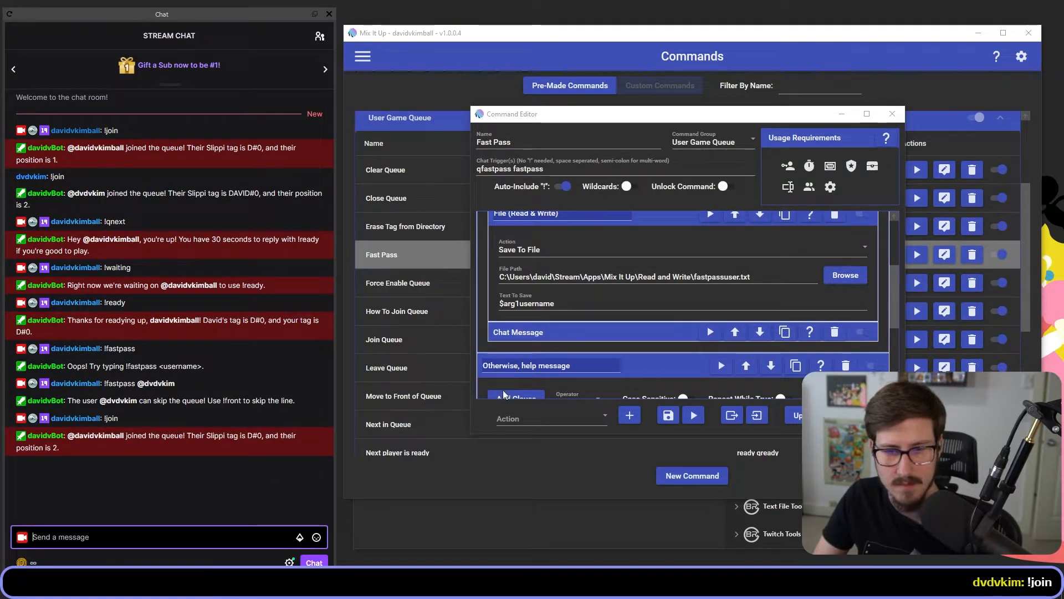
Show the Game Queue page listing the streamer first and the regular user second
{"action": "left_click", "coordinate": [892, 113]}
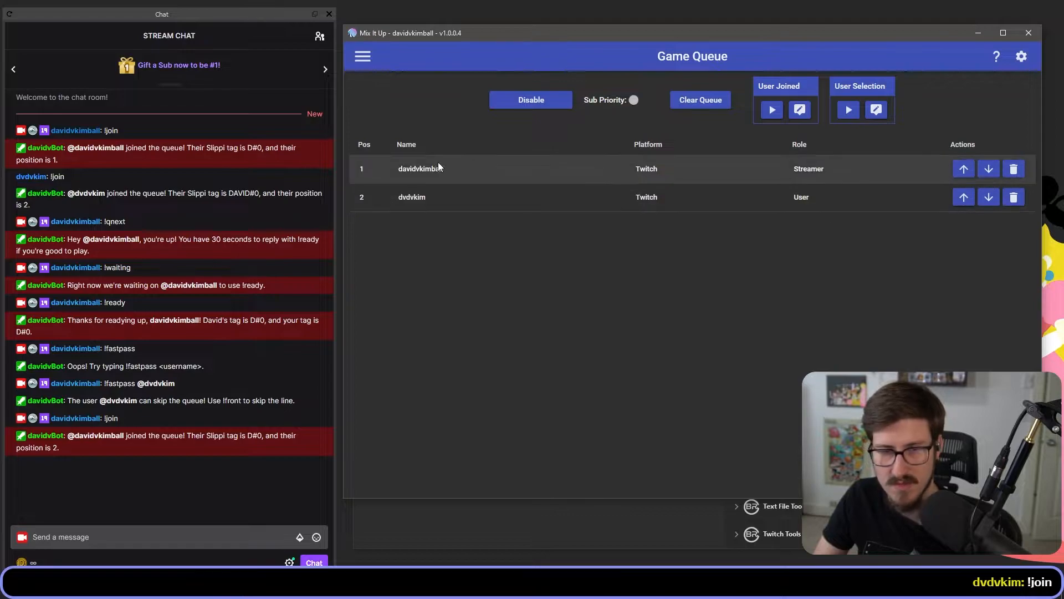
Reopen Fast Pass in Commands and expand its chat reply confirming the viewer is now first
{"action": "left_click", "coordinate": [361, 56]}
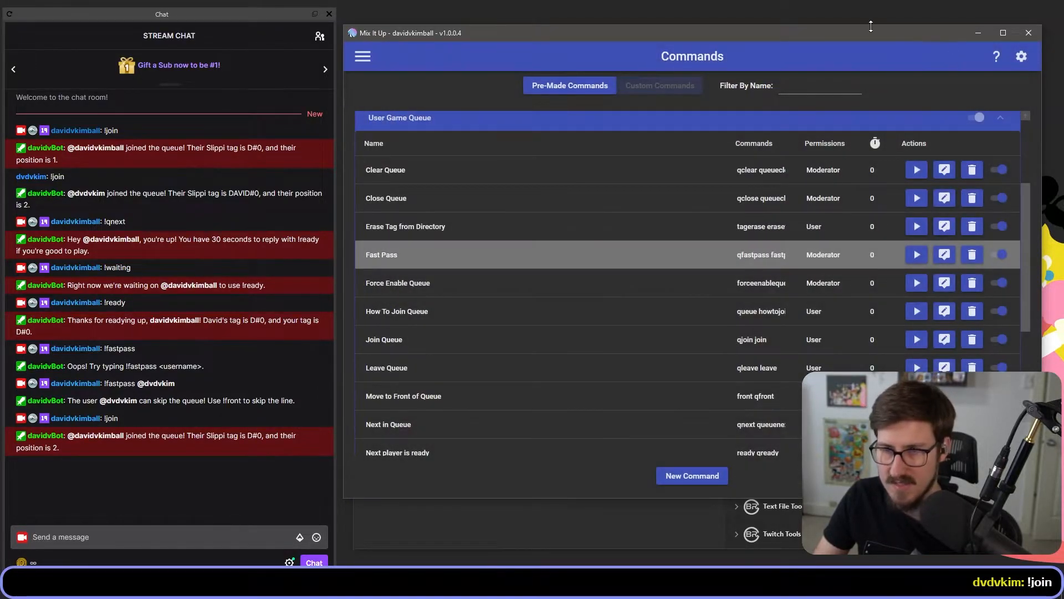
{"action": "left_click", "coordinate": [943, 255]}
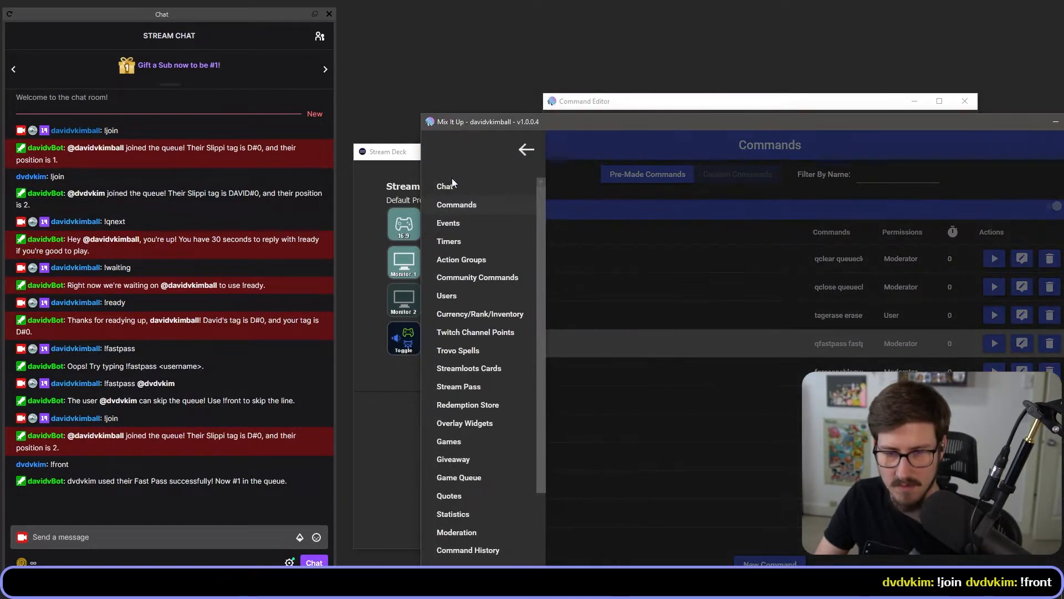
{"action": "left_click", "coordinate": [459, 477]}
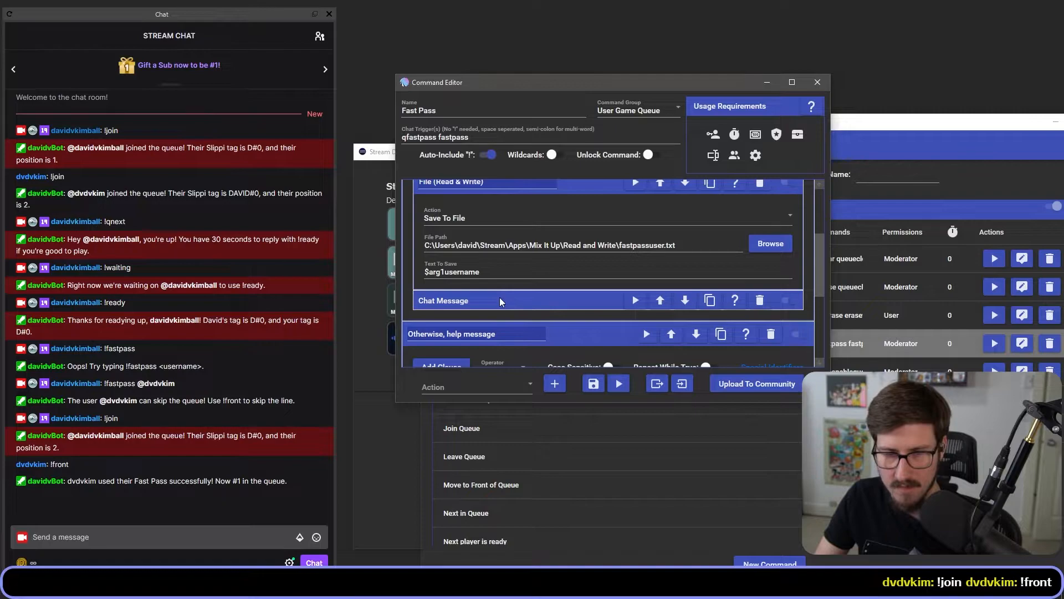
{"action": "left_click", "coordinate": [454, 301]}
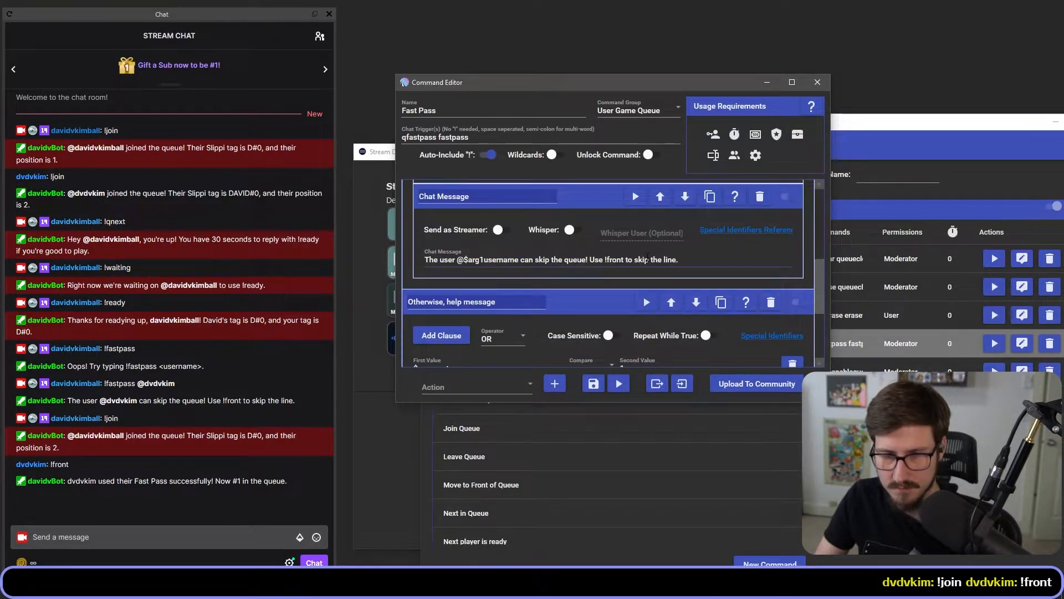
{"action": "left_click", "coordinate": [817, 82]}
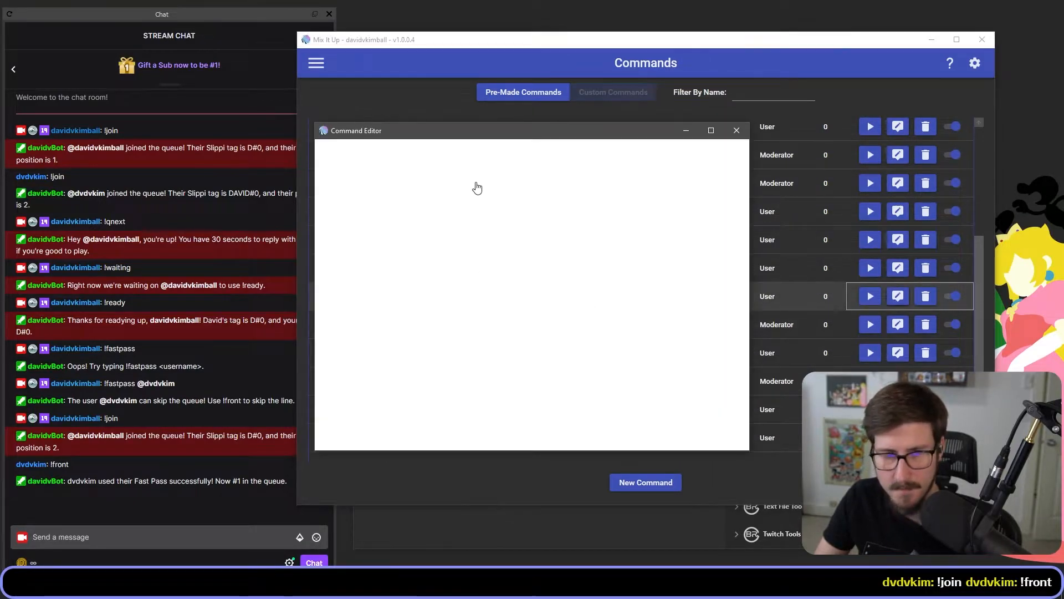
Expand 'If queue is enabled' and reveal the User Leave Queue and Join Front actions with their reply
{"action": "left_click", "coordinate": [897, 295]}
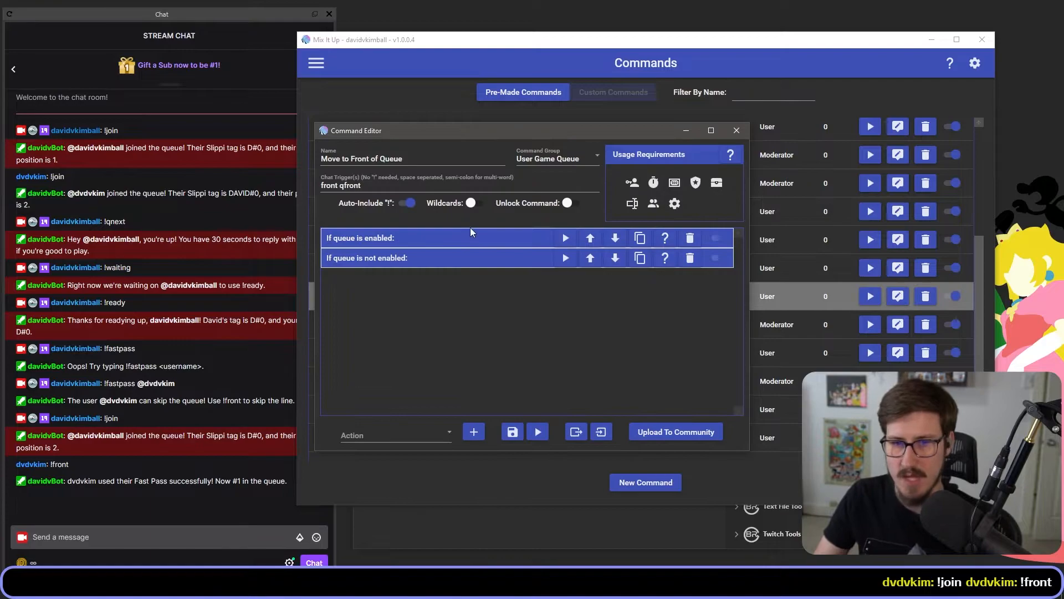
{"action": "left_click", "coordinate": [394, 238]}
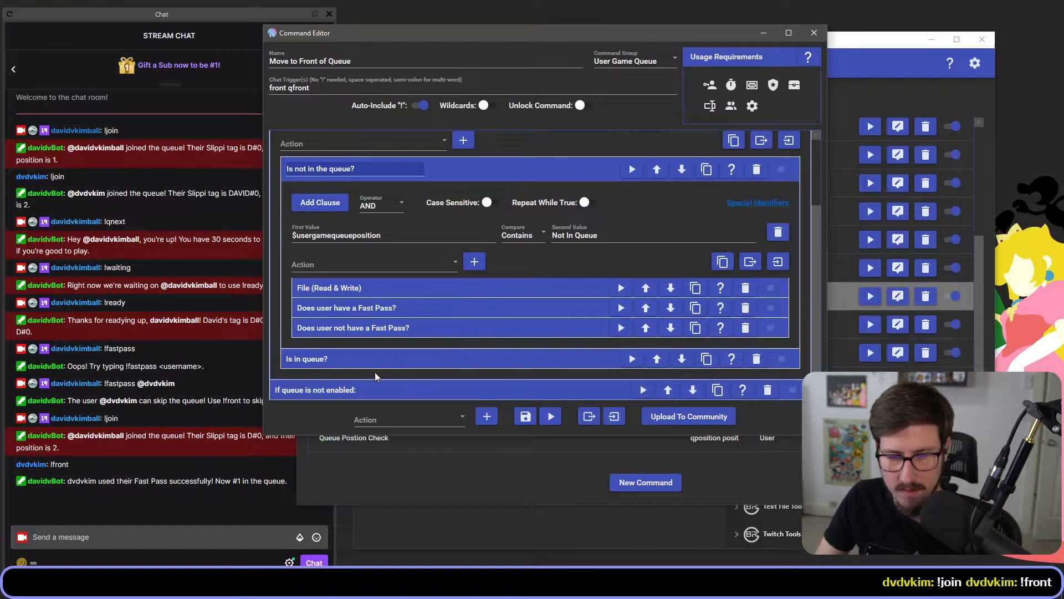
{"action": "scroll", "scroll_direction": "down", "scroll_amount": 3}
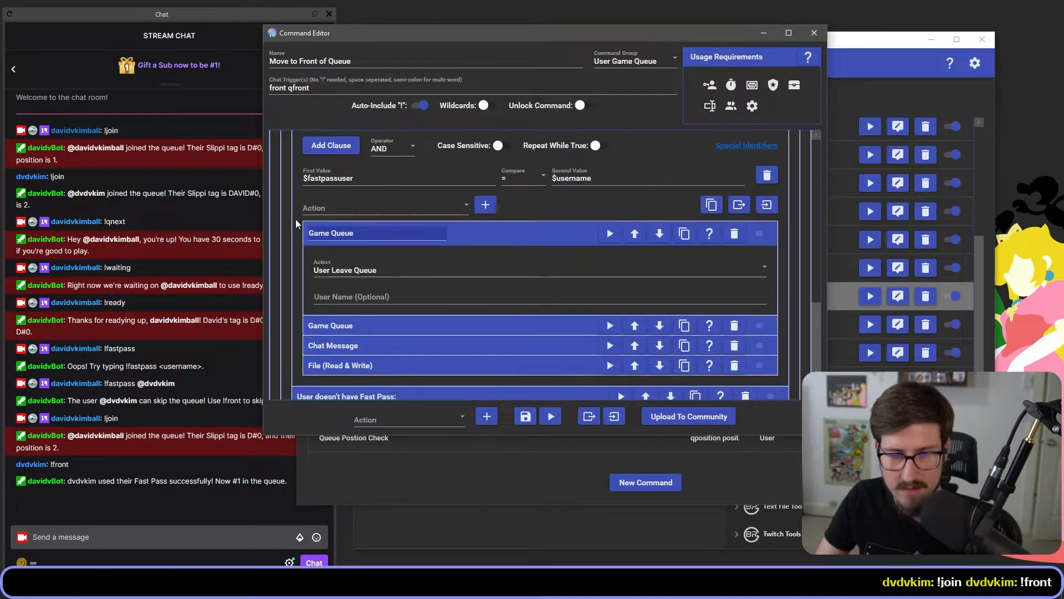
{"action": "scroll", "scroll_direction": "down", "scroll_amount": 3}
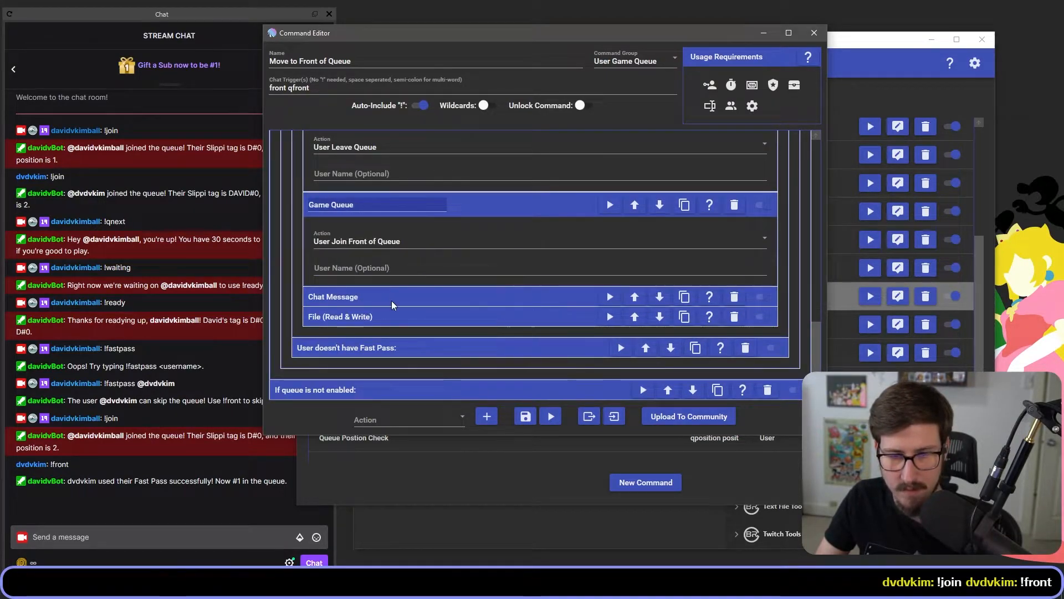
{"action": "left_click", "coordinate": [333, 297]}
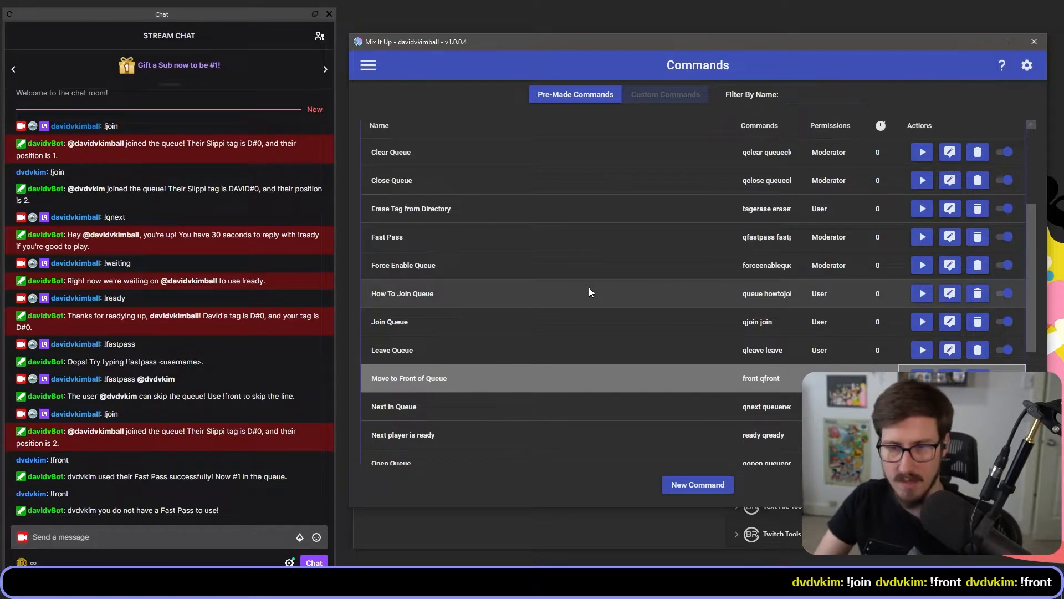
Scroll the Commands list down to the Join Queue command
{"action": "scroll", "scroll_direction": "down", "scroll_amount": 3}
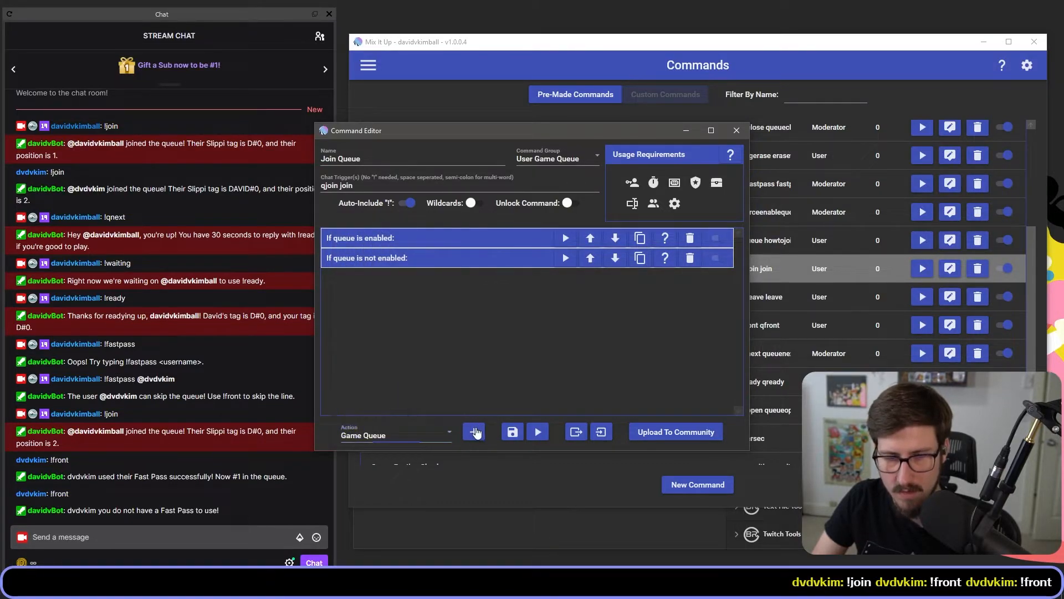
Add a trial User Join Queue action to Join Queue, then delete it again
{"action": "left_click", "coordinate": [474, 431]}
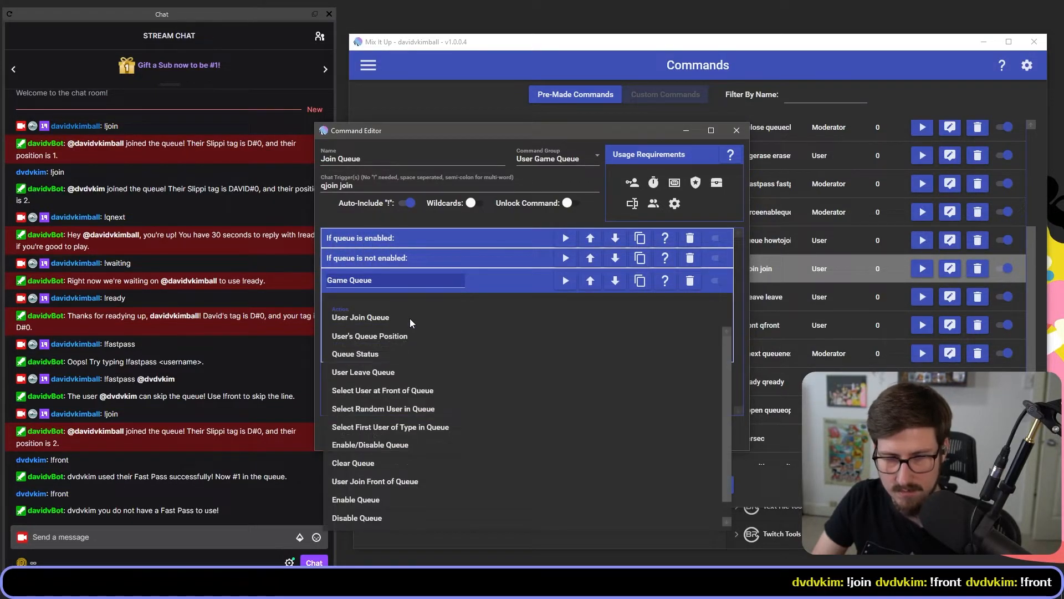
{"action": "left_click", "coordinate": [360, 317]}
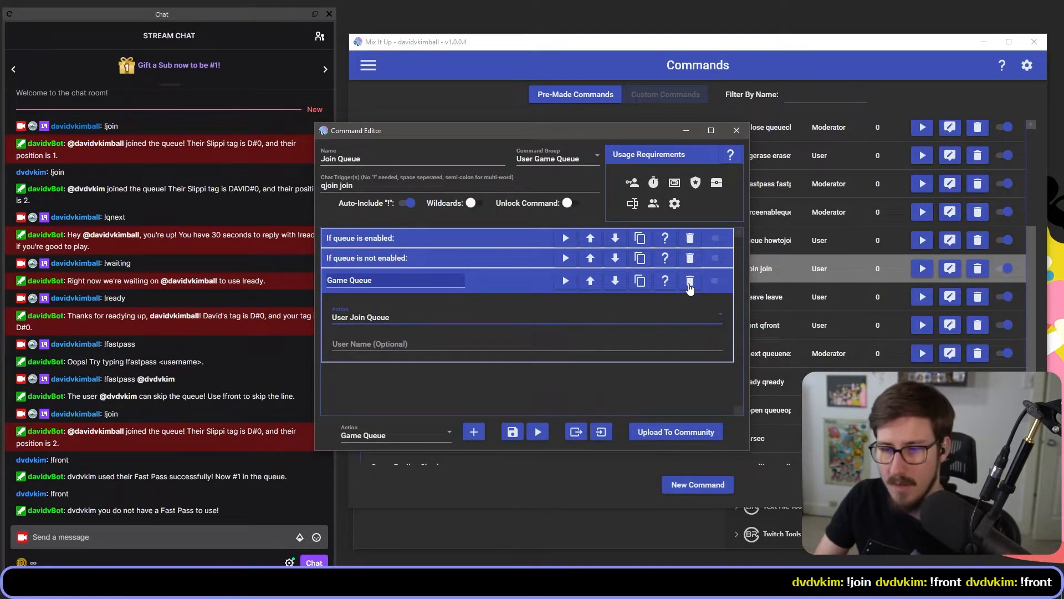
{"action": "left_click", "coordinate": [689, 280]}
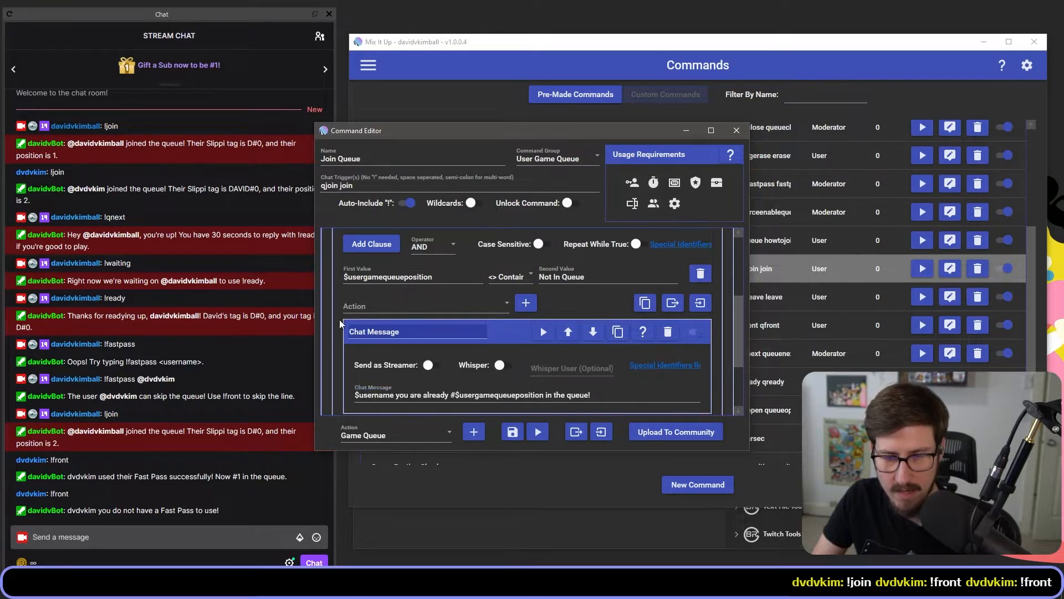
Scroll down to the 'Melee and user includes a Slippi tag' conditional
{"action": "scroll", "scroll_direction": "down", "scroll_amount": 3}
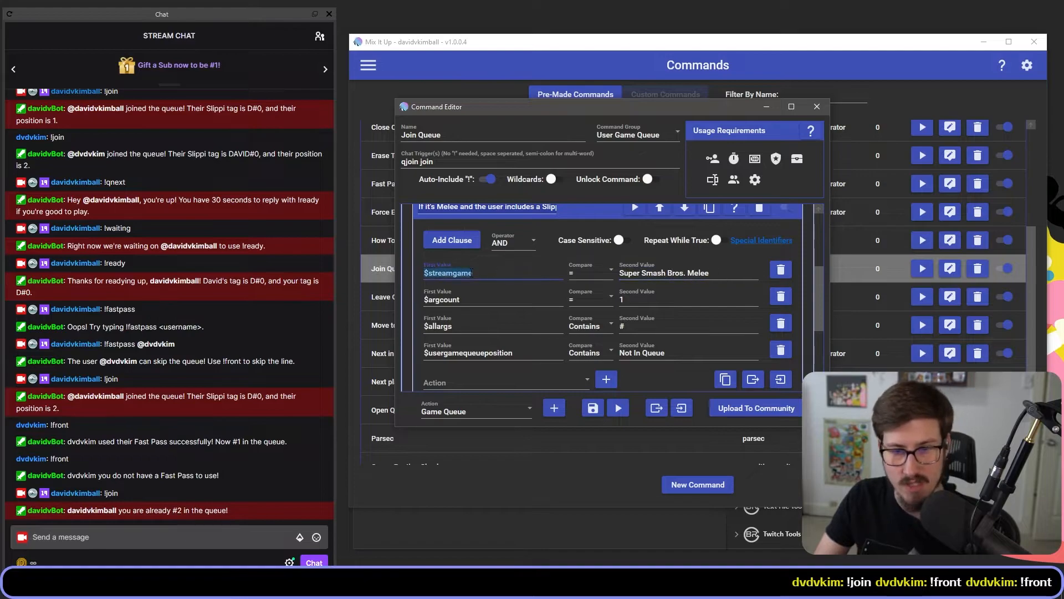
Inspect the $streamgame clause value and scroll to the Chat Message and File actions
{"action": "left_click", "coordinate": [494, 299]}
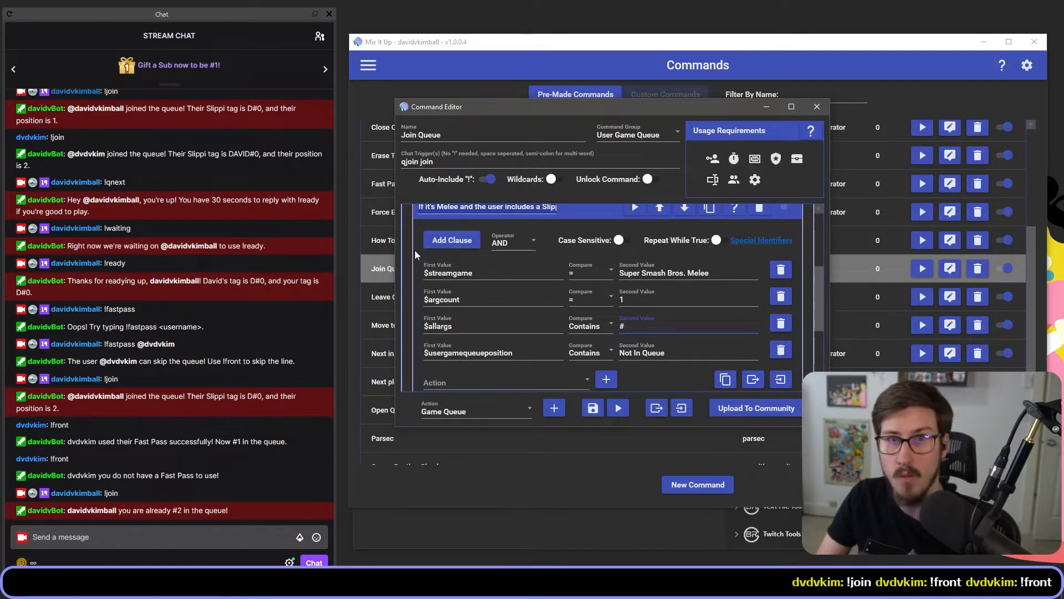
{"action": "scroll", "scroll_direction": "down", "scroll_amount": 3}
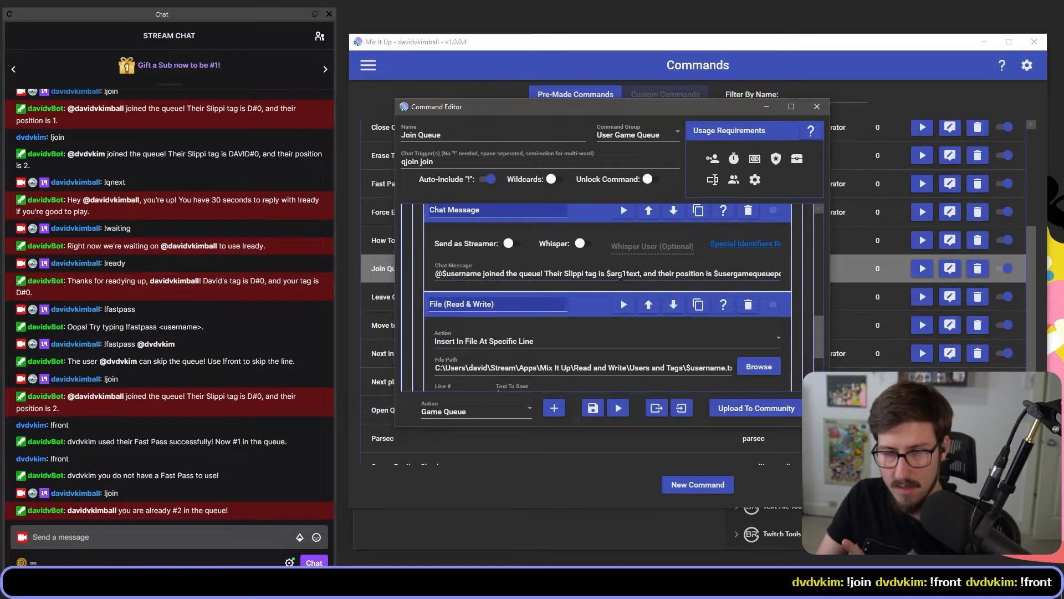
Collapse the Chat Message action to reveal the Insert In File At Specific Line settings
{"action": "double_click", "coordinate": [626, 273]}
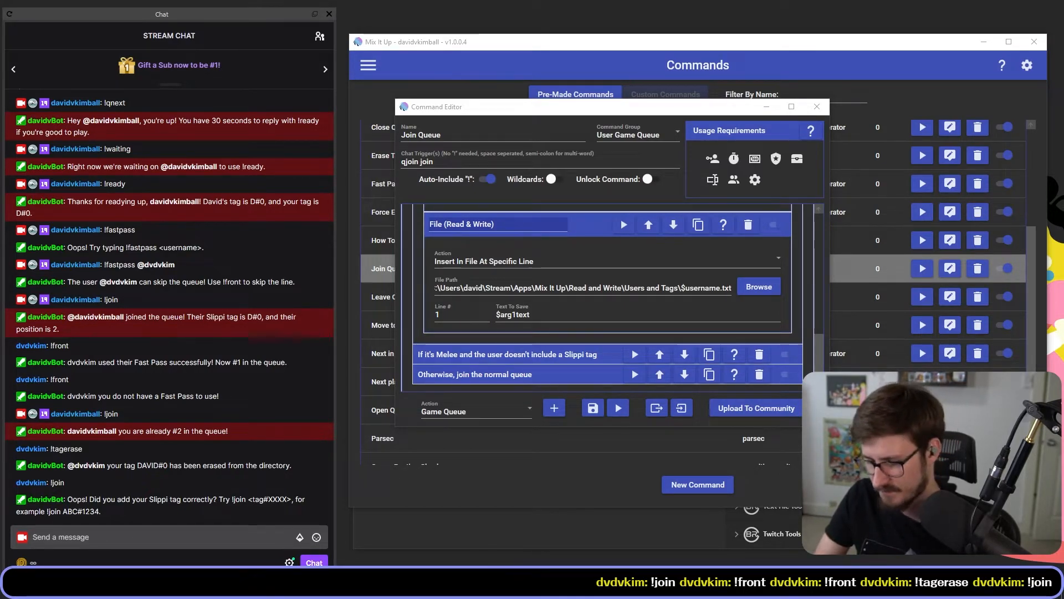
Send the test commands !qnext and !qwaiting in Twitch chat
{"action": "left_click", "coordinate": [757, 286]}
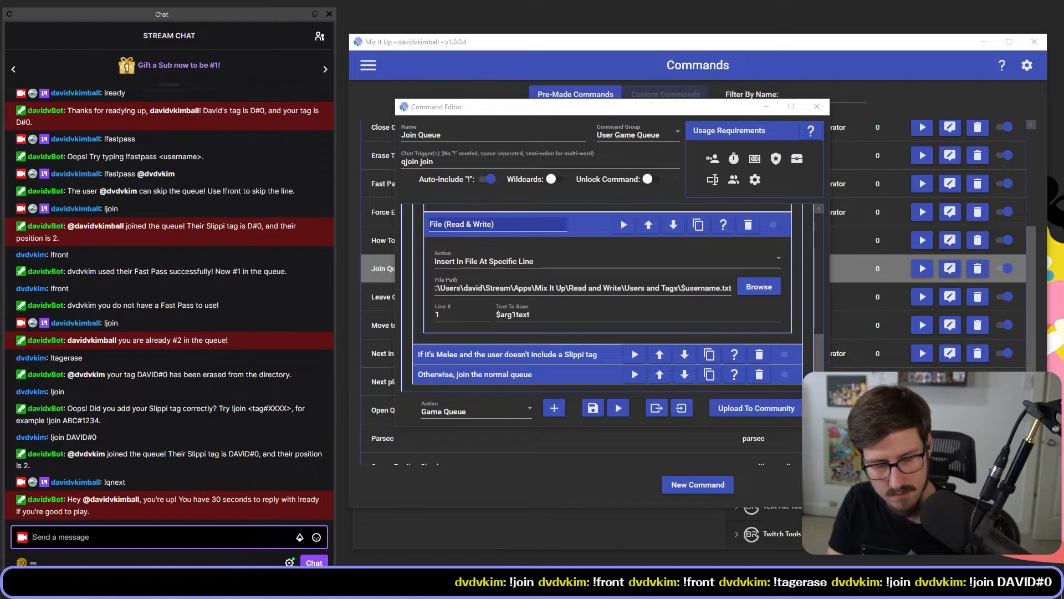
{"action": "type", "text": "!qnext"}
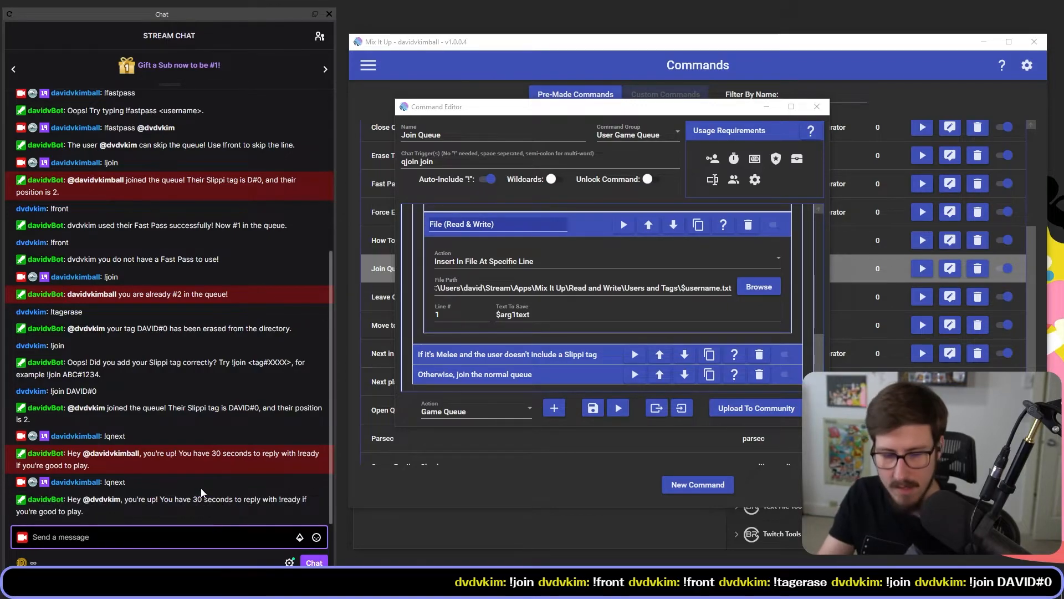
{"action": "type", "text": "!qw"}
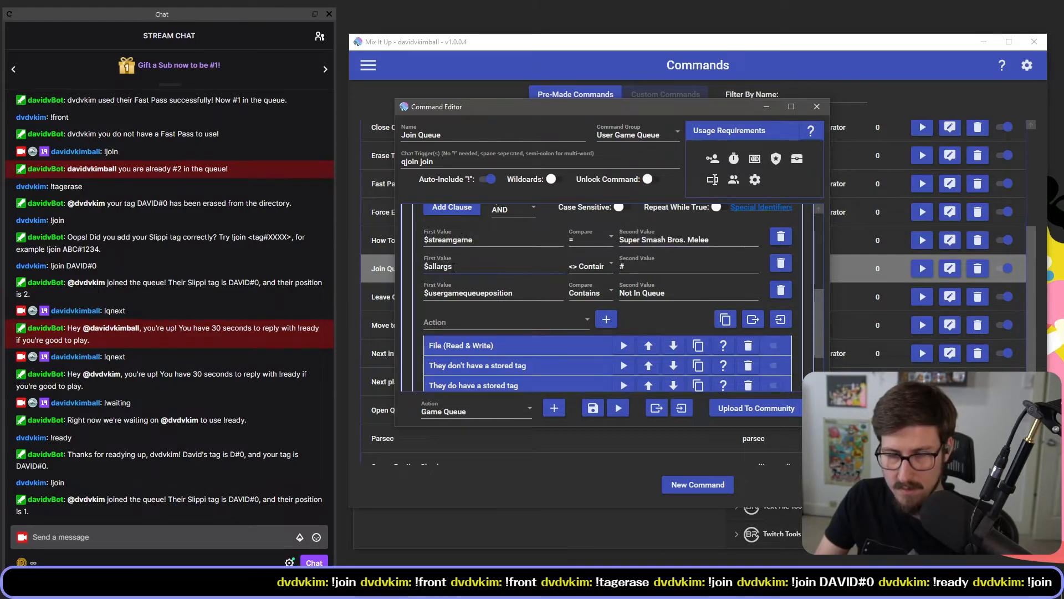
{"action": "mouse_move", "coordinate": [594, 273]}
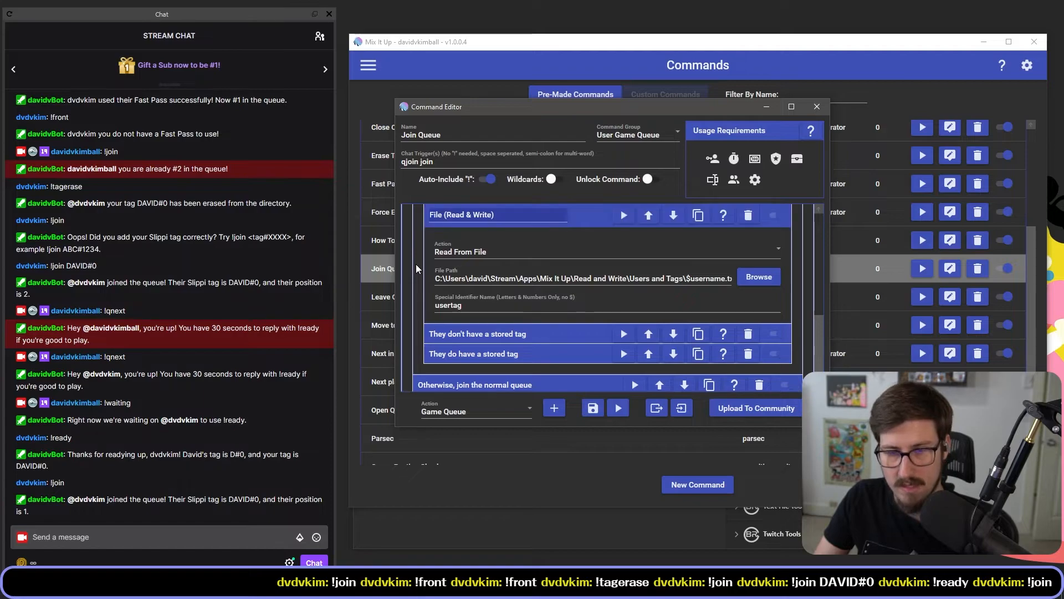
Expand the Read From File action that loads the user's tag into usertag
{"action": "left_click", "coordinate": [580, 278]}
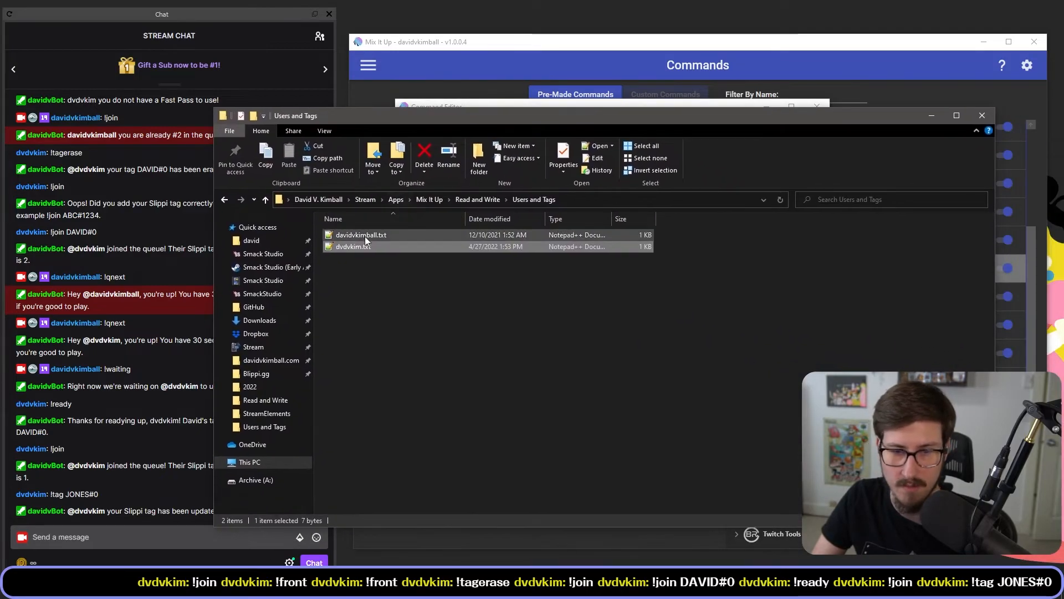
Open a user's .txt file in Users and Tags to check the stored Slippi tag
{"action": "double_click", "coordinate": [352, 246]}
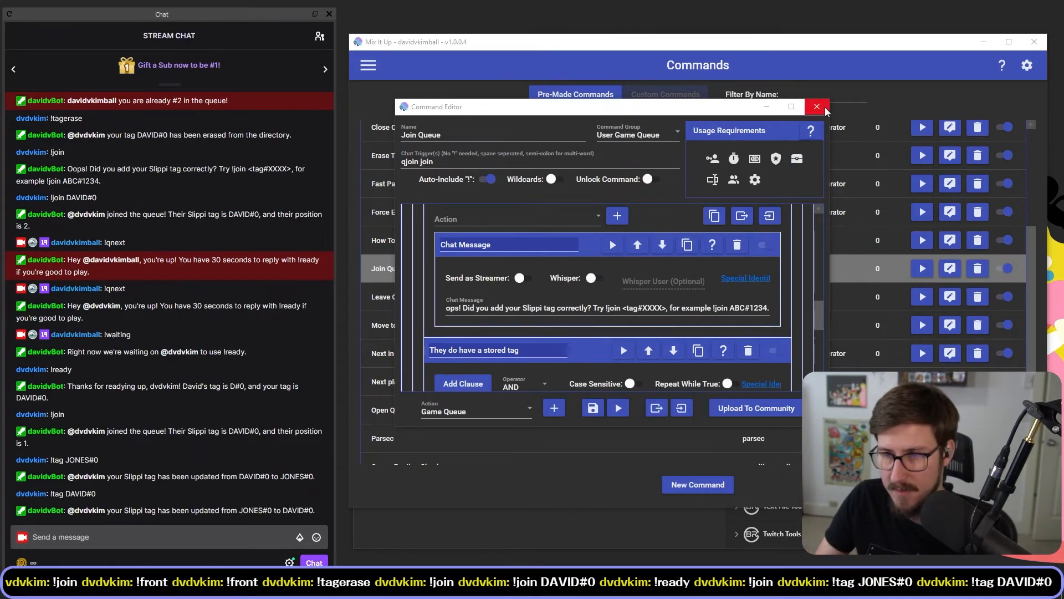
Close the Join Queue Command Editor via its red X
{"action": "left_click", "coordinate": [818, 106]}
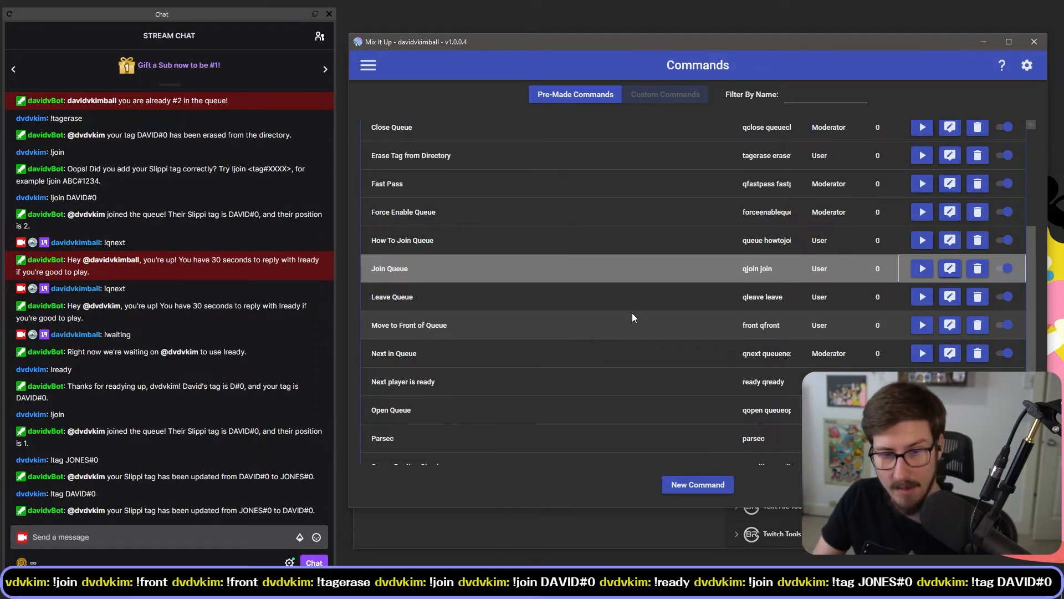
Scroll to Join Queue, reopen its editor, and bring up the Read and Write folder
{"action": "scroll", "scroll_direction": "down", "scroll_amount": 3}
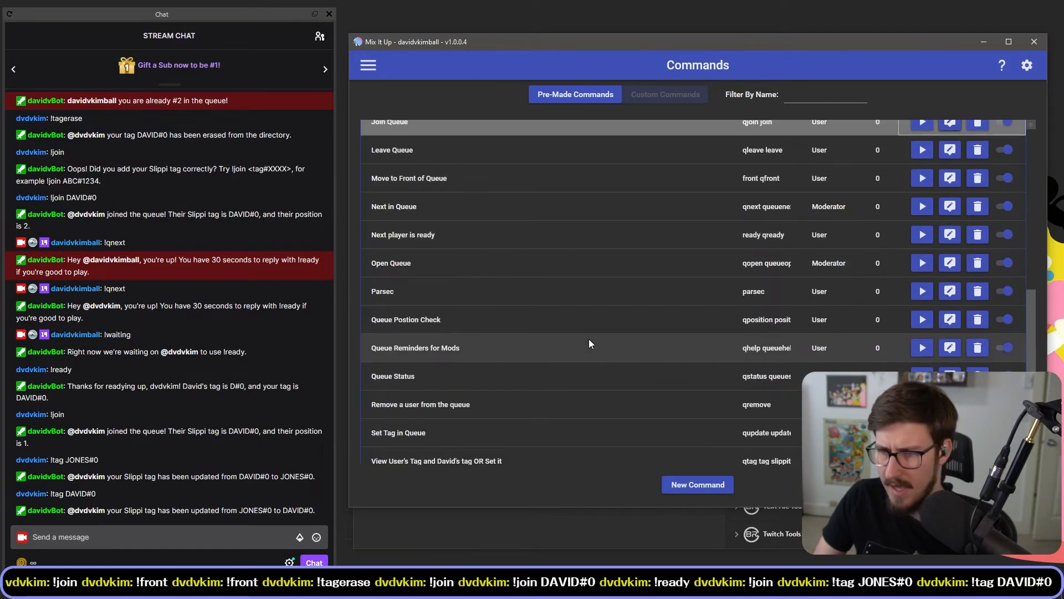
{"action": "scroll", "scroll_direction": "down", "scroll_amount": 3}
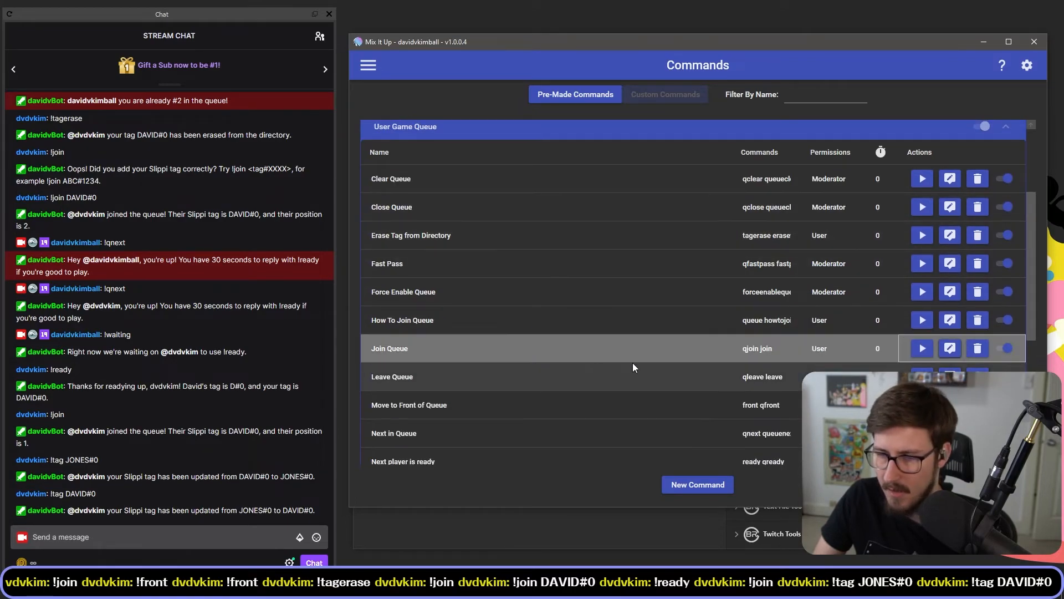
{"action": "left_click", "coordinate": [949, 348]}
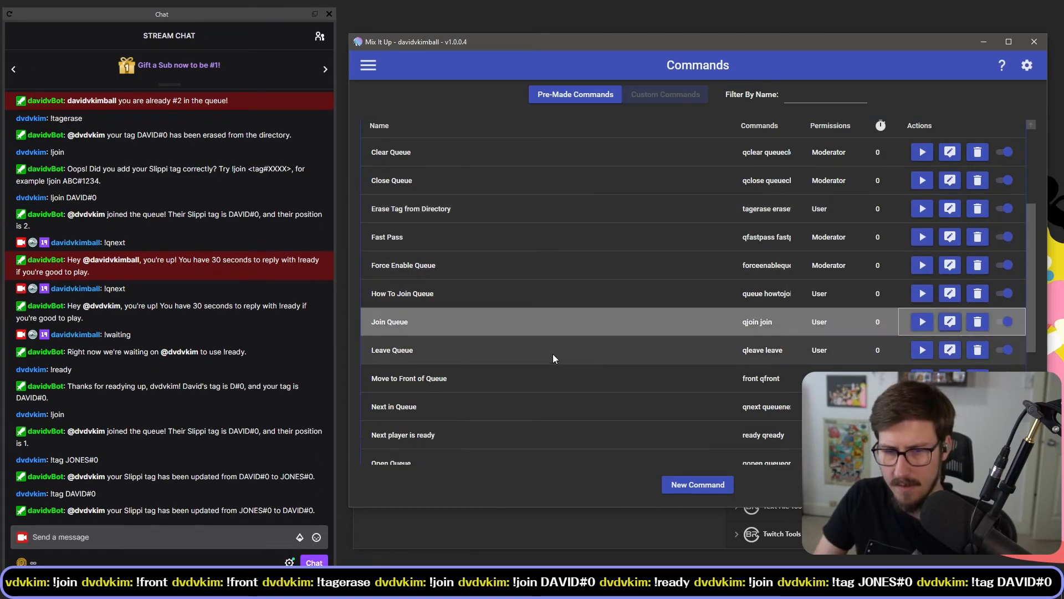
{"action": "left_click", "coordinate": [951, 322]}
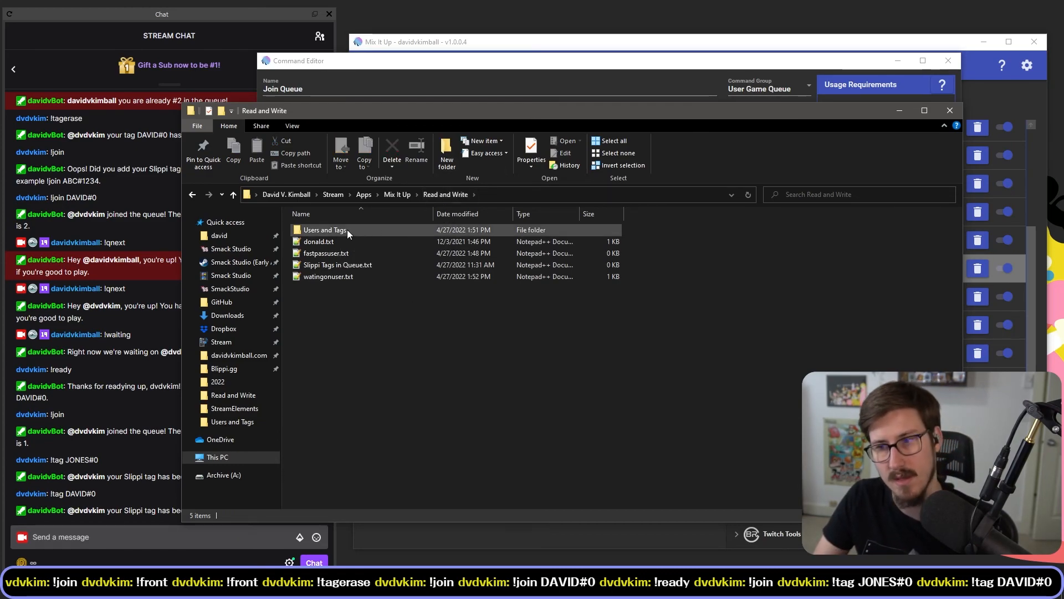
Open the Users and Tags folder holding the per-user Slippi tag files
{"action": "double_click", "coordinate": [325, 230]}
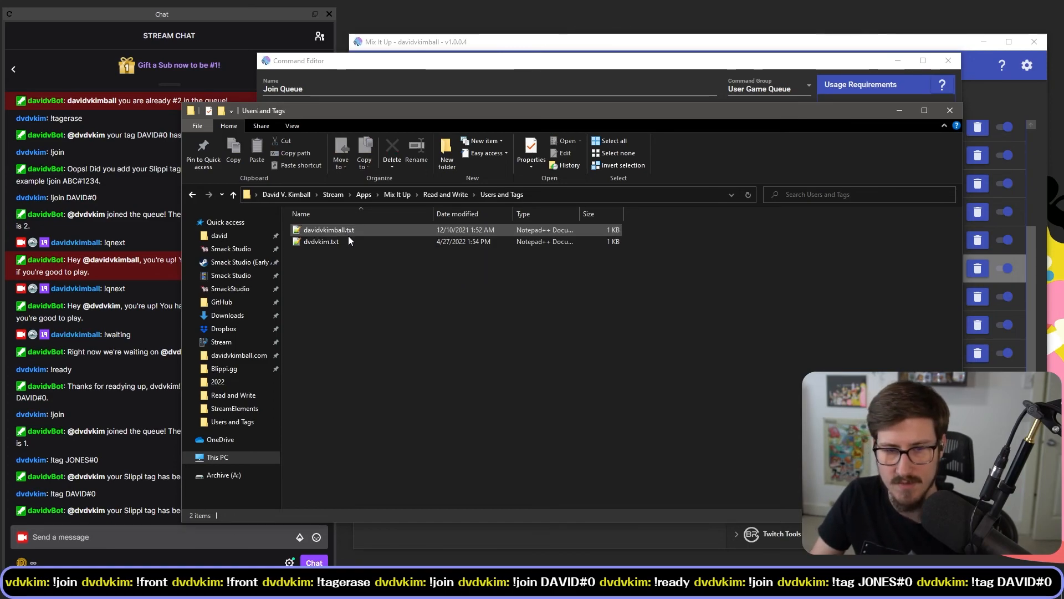
{"action": "mouse_move", "coordinate": [332, 242]}
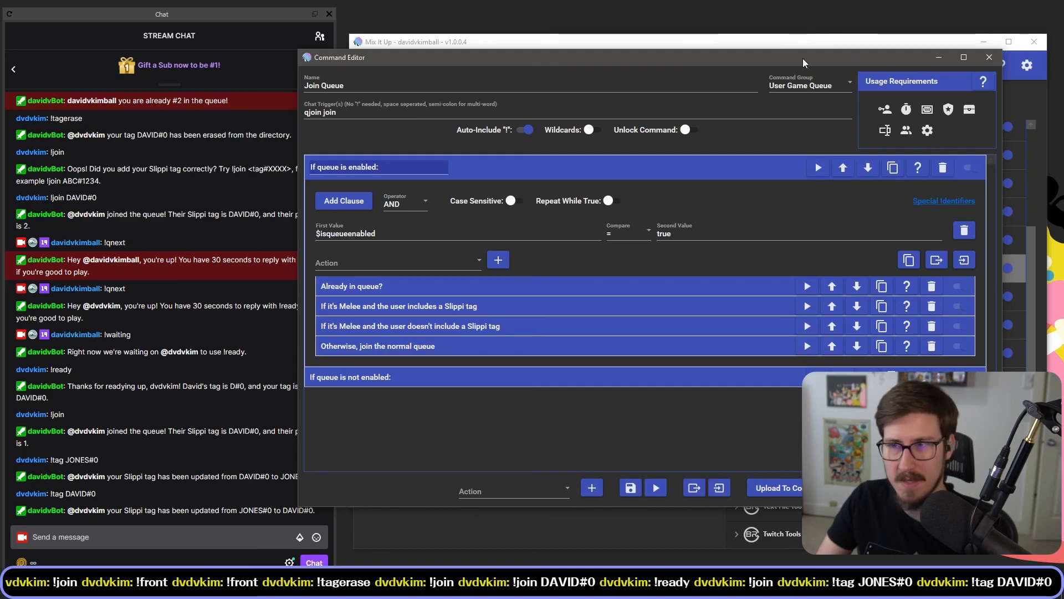
Close the Join Queue editor to show the user game queue commands list
{"action": "left_click", "coordinate": [989, 56]}
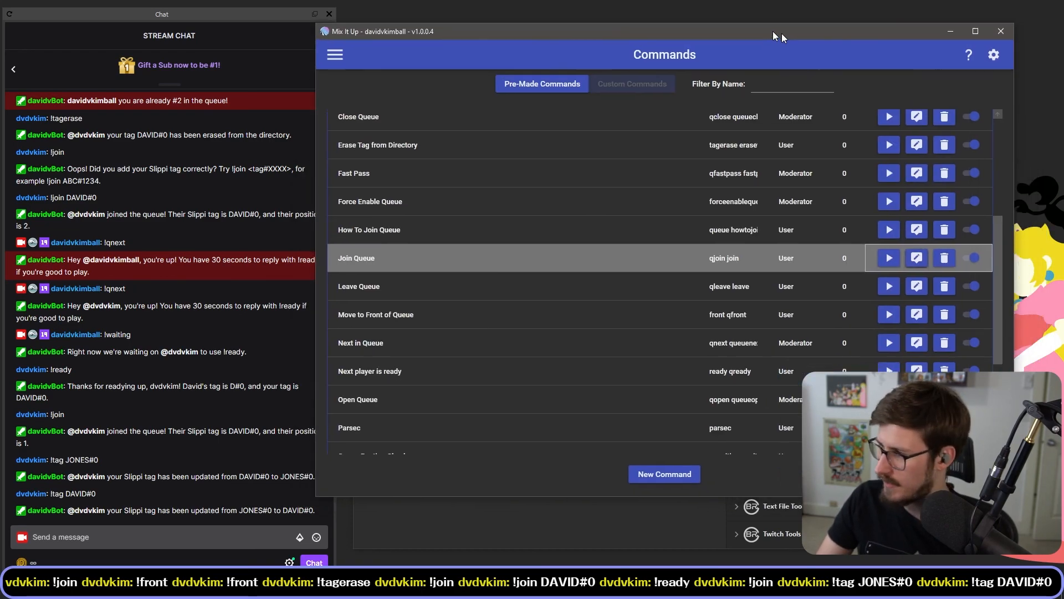